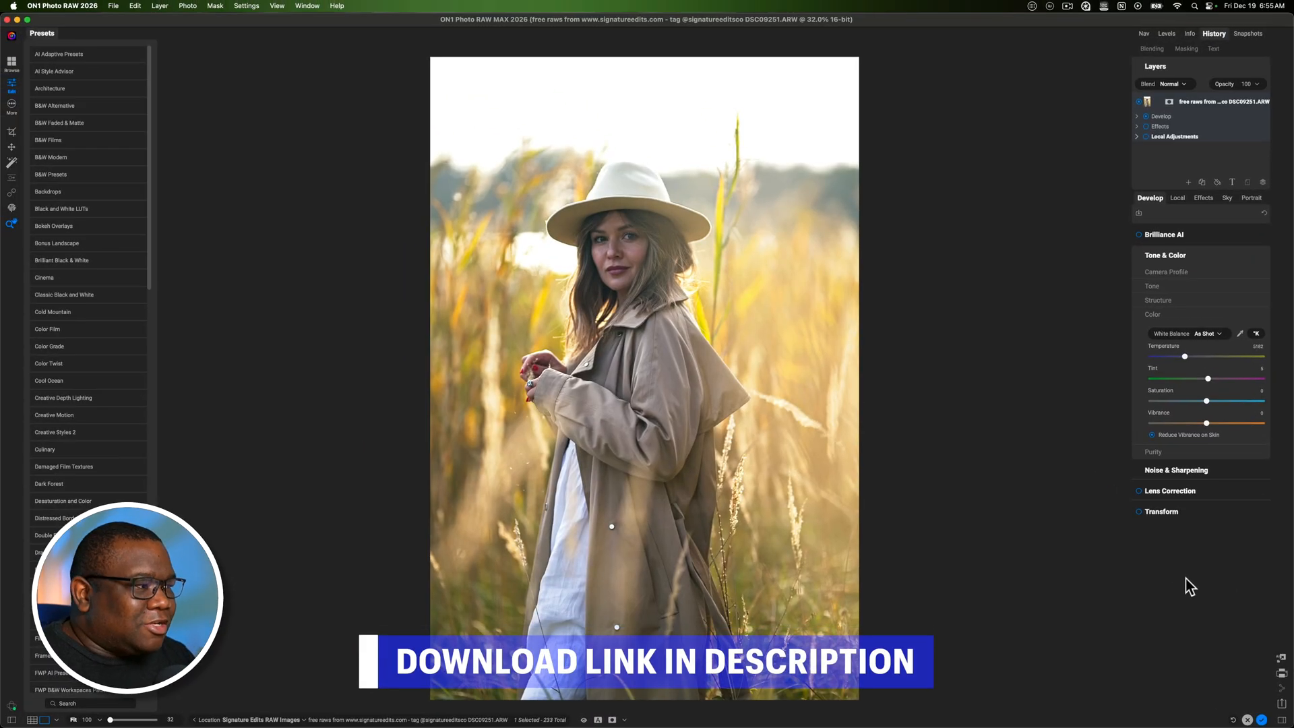
- Restore saturation to normal in Tone & Color, then view the photo's Effects stack
left_click(1153, 286)
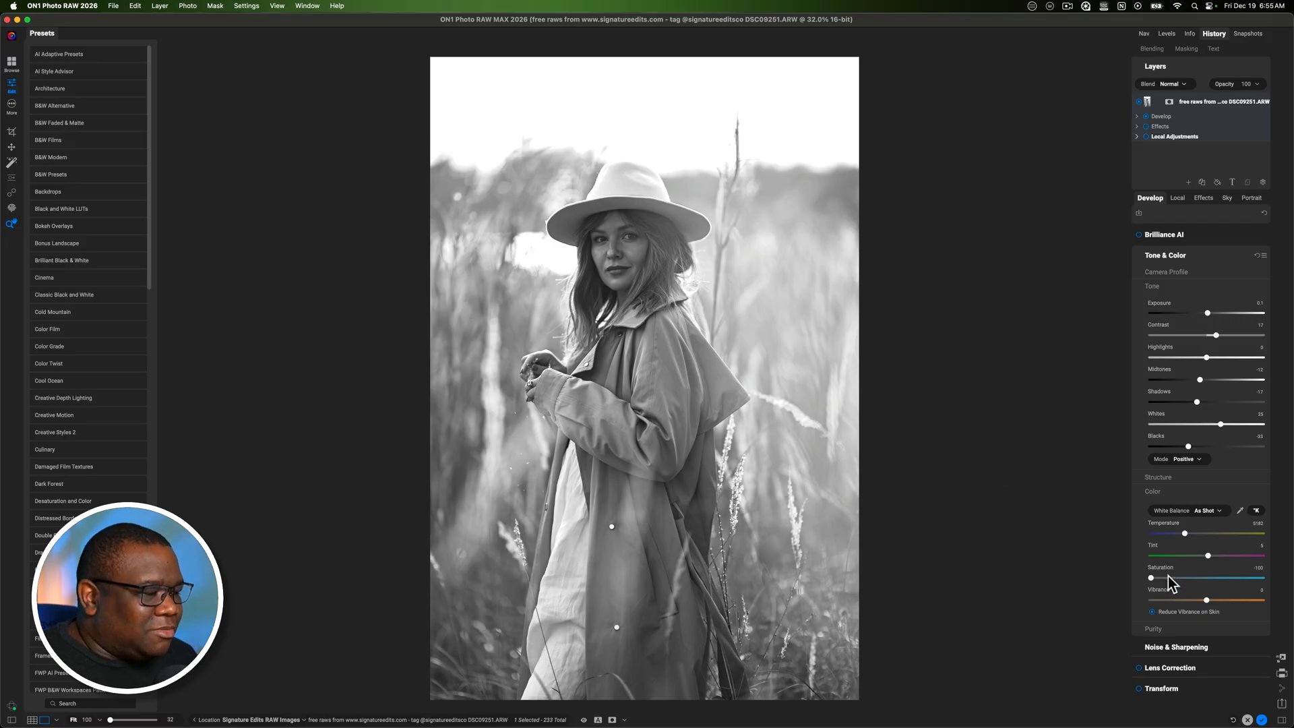
mouse_move(1168, 584)
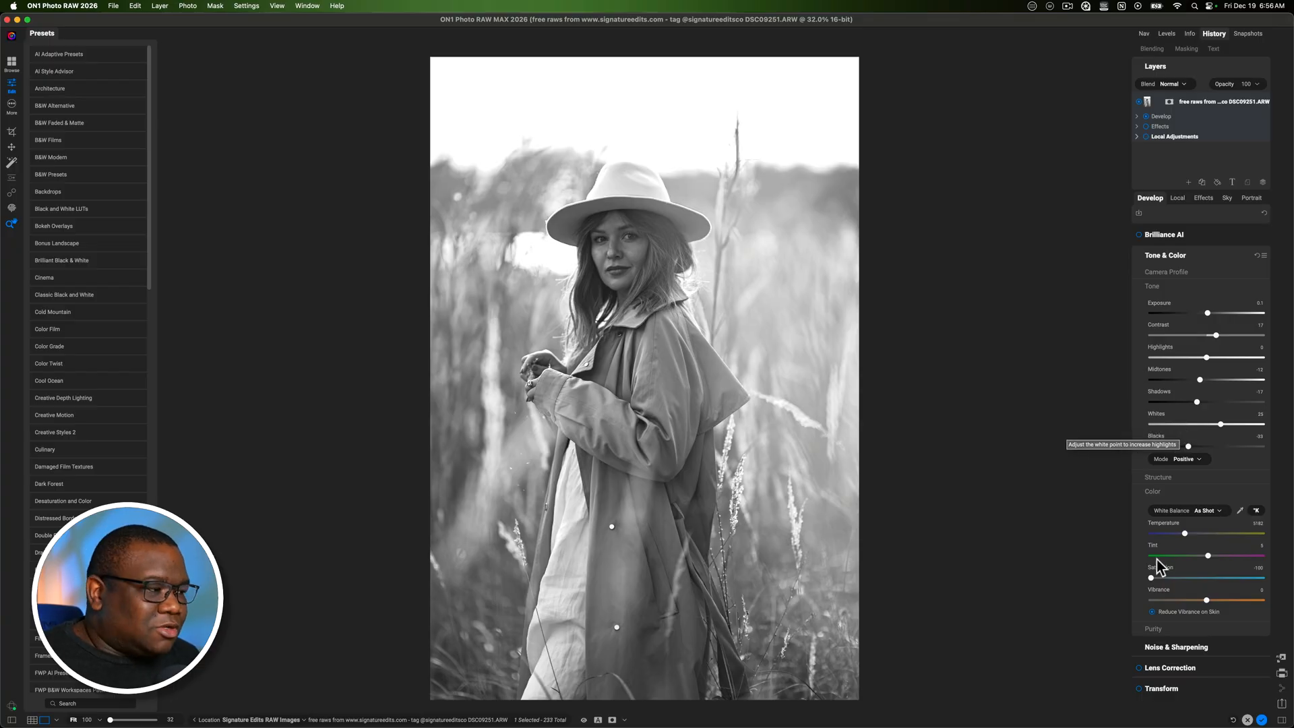
left_click_drag(1140, 577, 1206, 578)
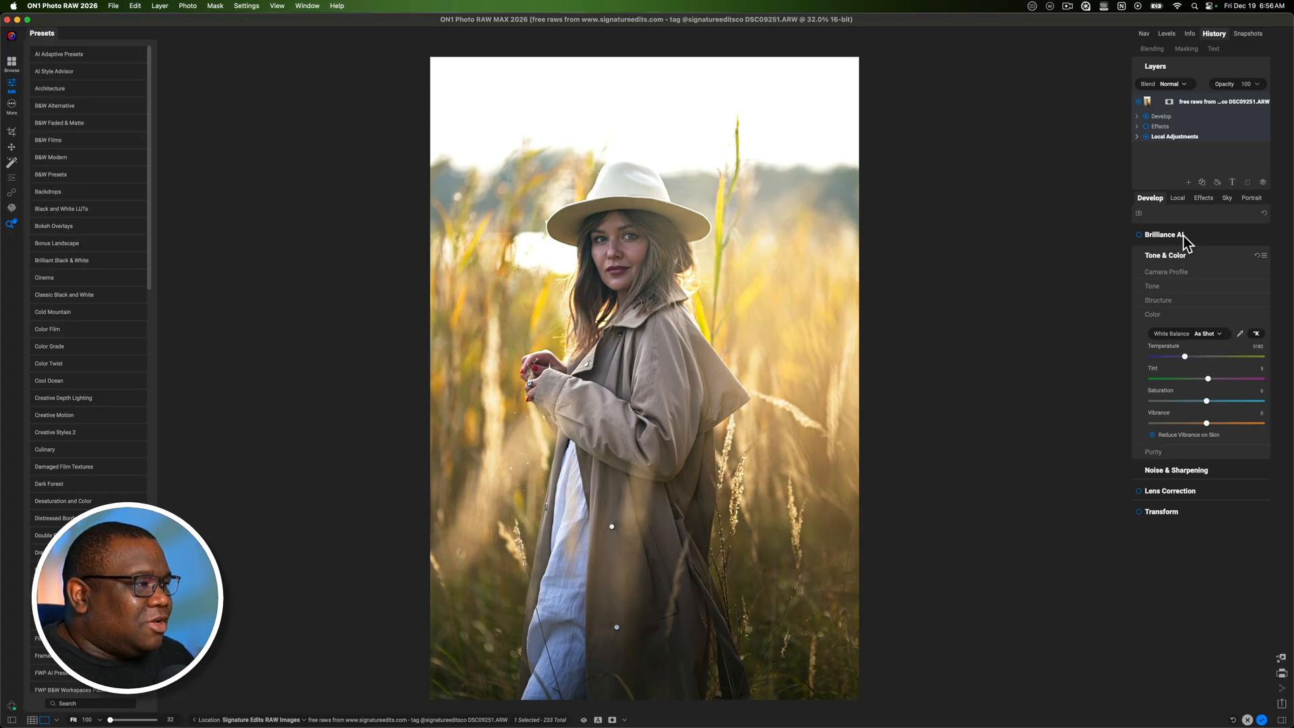
left_click(1203, 198)
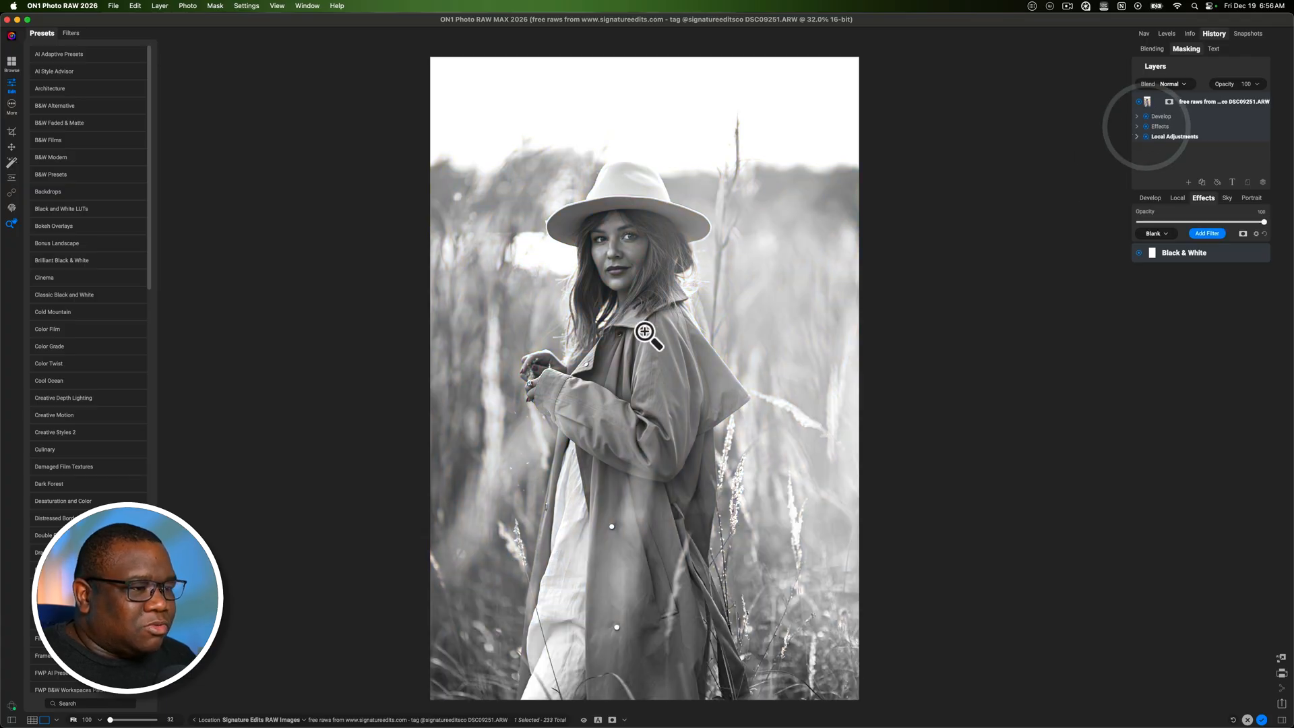
mouse_move(614, 170)
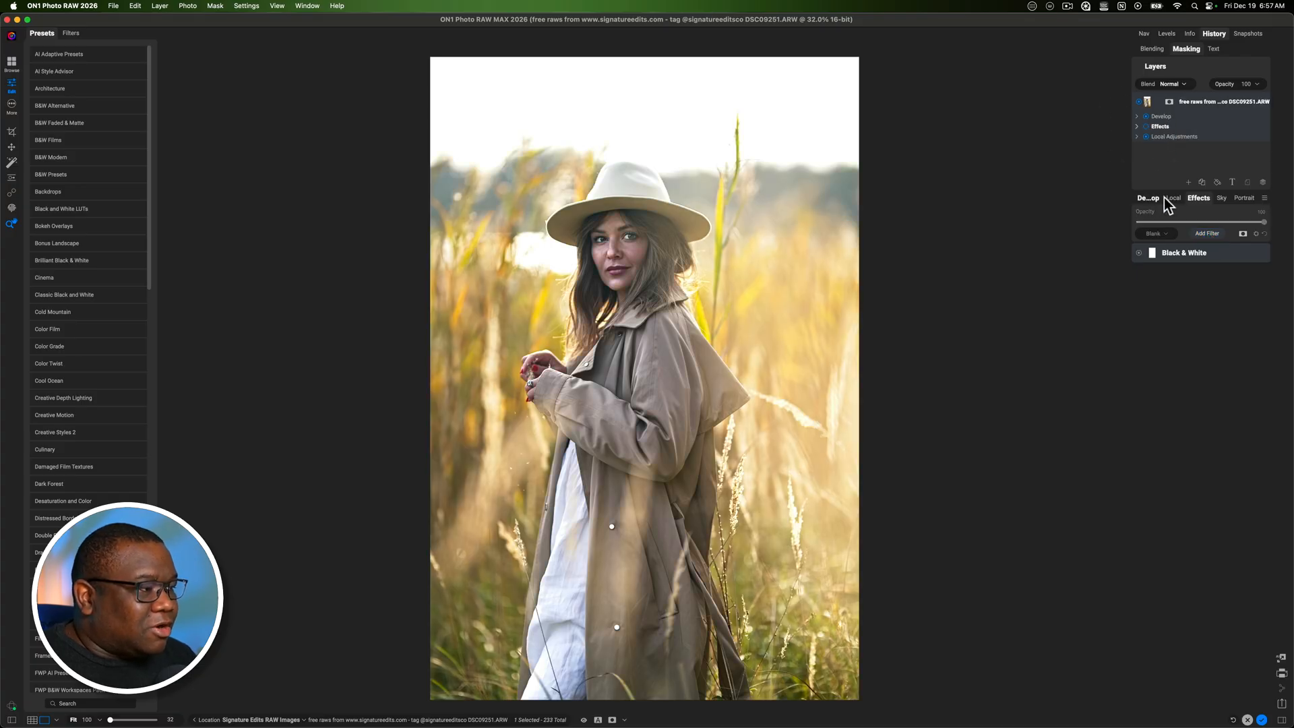
- Return to Develop to see the White Balance, Temperature, Tint, Saturation and Vibrance sliders
left_click(1148, 197)
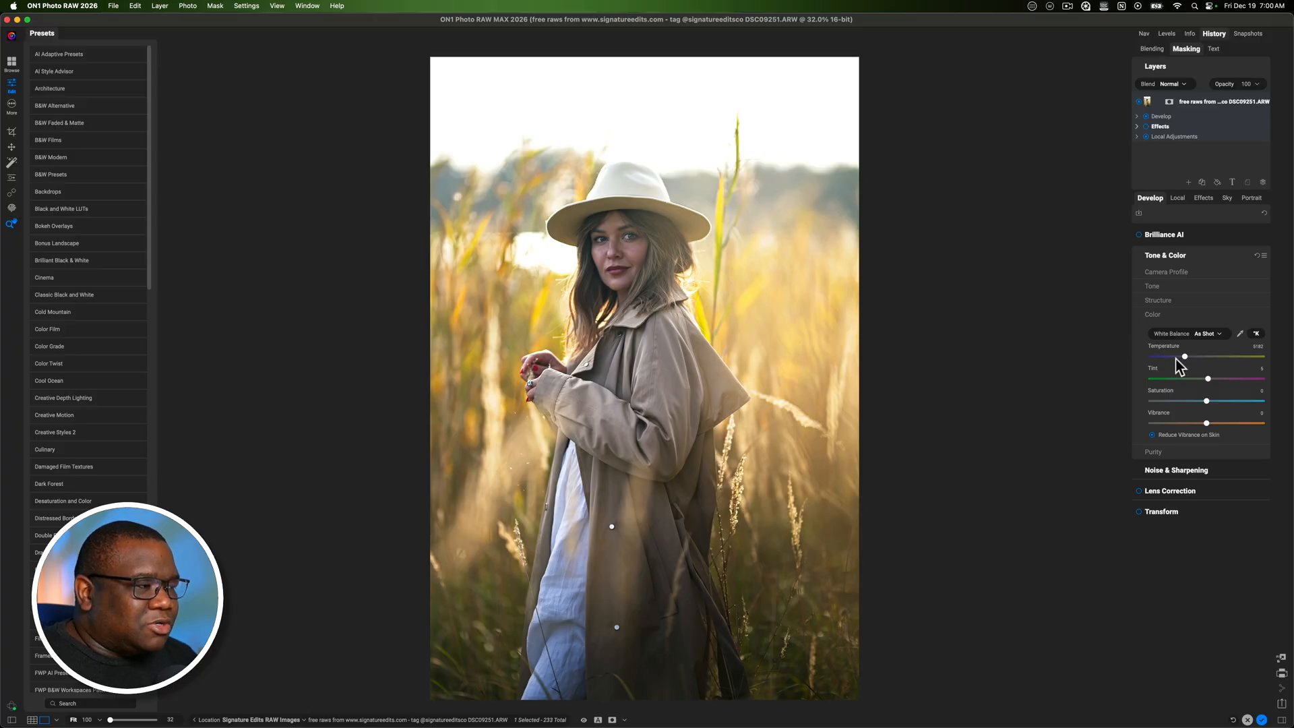
- Compare cool and warm Temperature settings, leaving a moderately warm custom white balance
left_click_drag(1187, 357, 1171, 357)
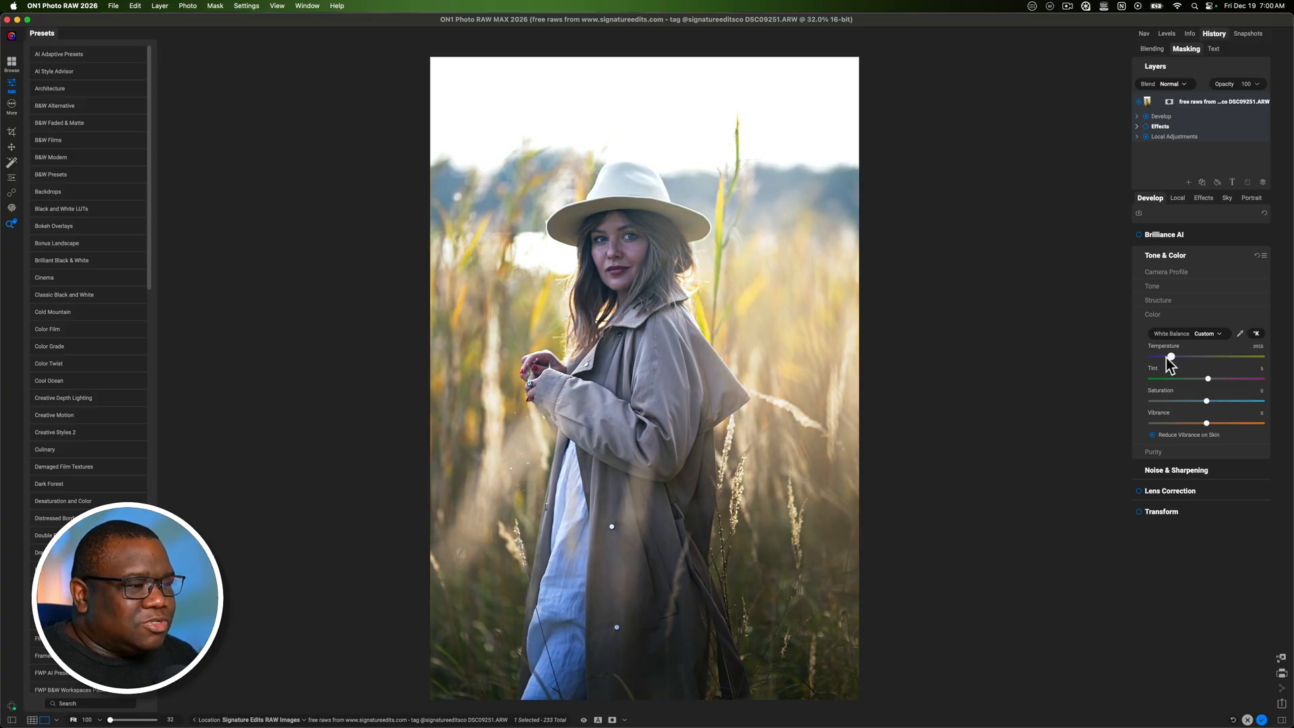
left_click_drag(1170, 356, 1162, 357)
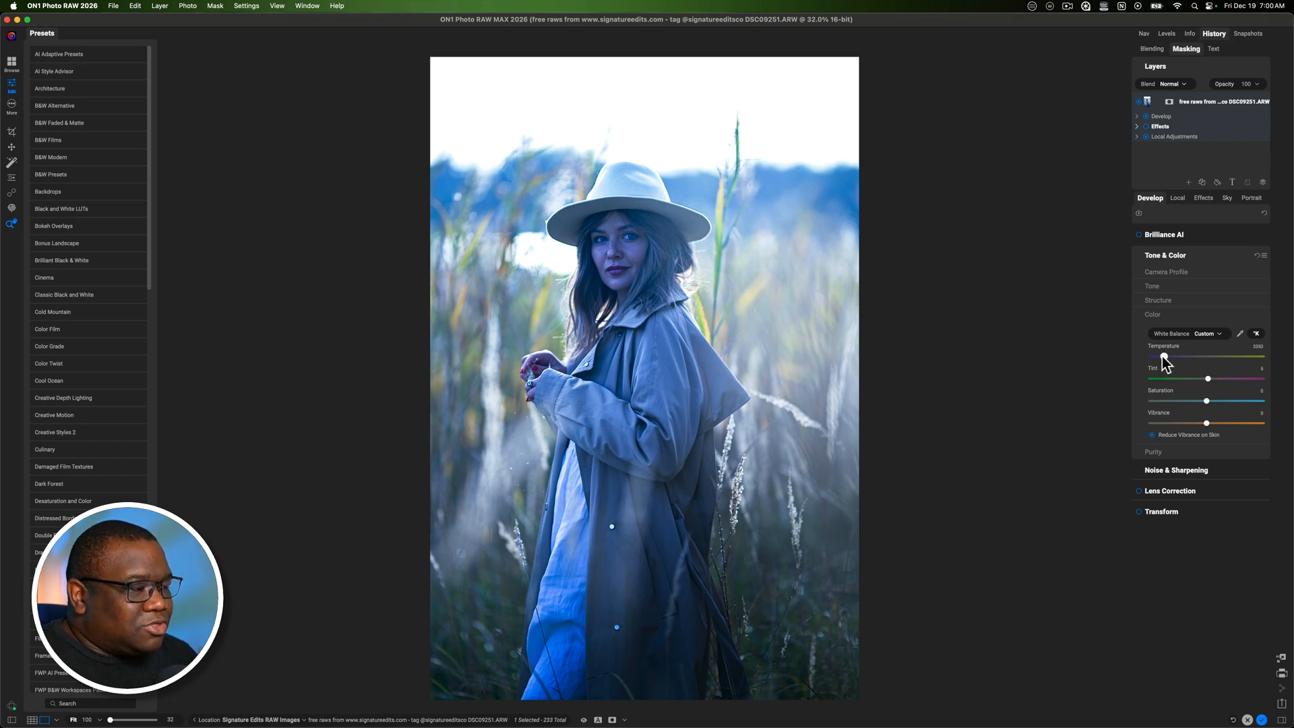
left_click_drag(1165, 356, 1207, 356)
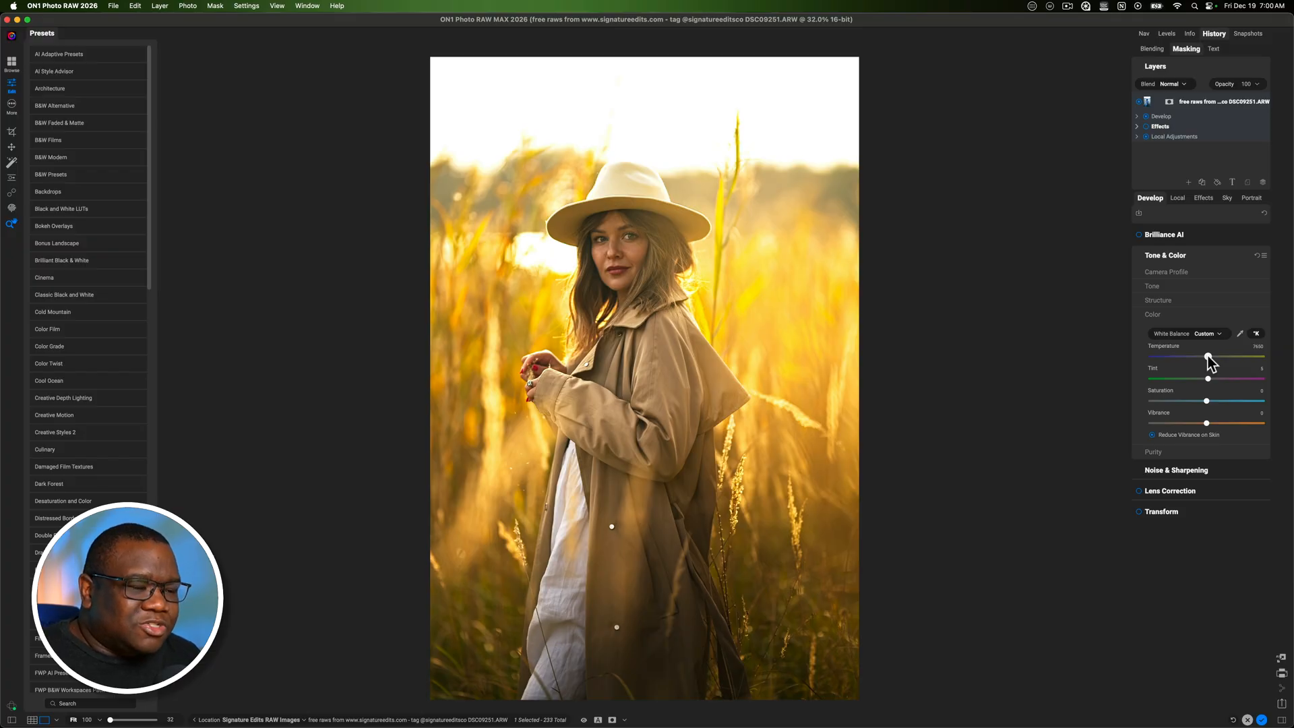
left_click_drag(1209, 357, 1189, 357)
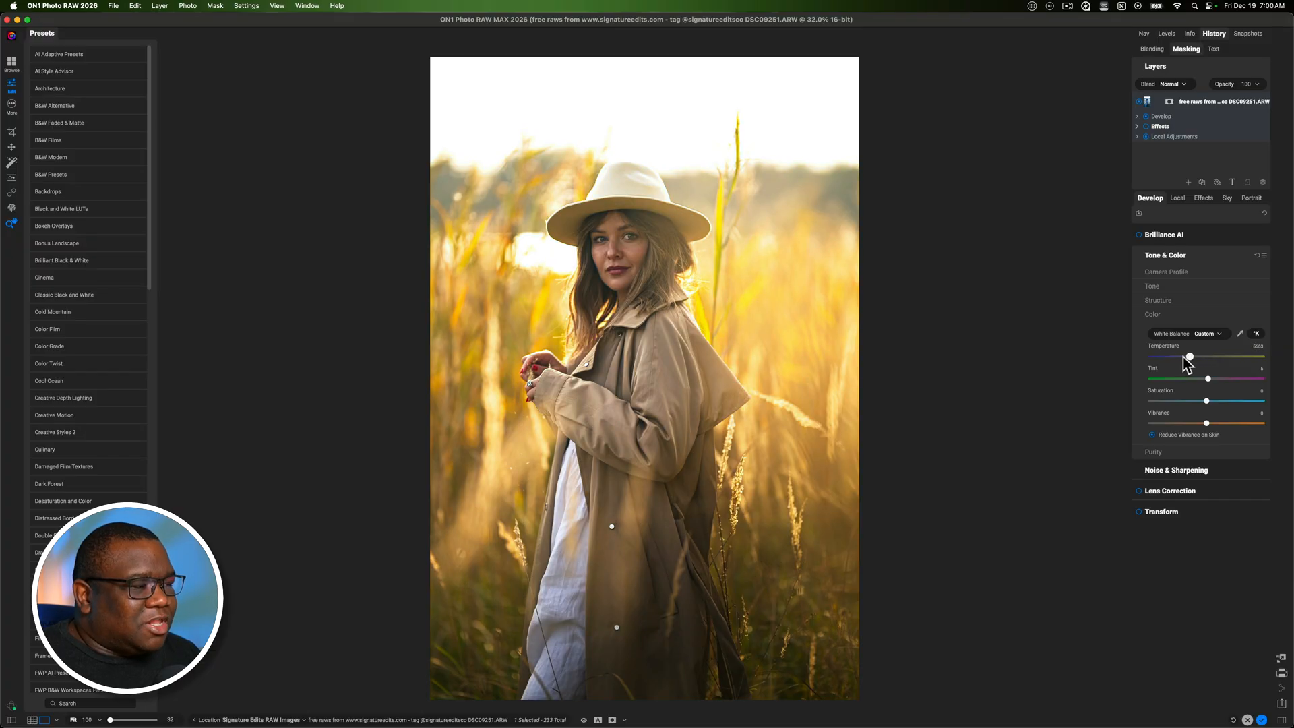
left_click_drag(1189, 356, 1187, 357)
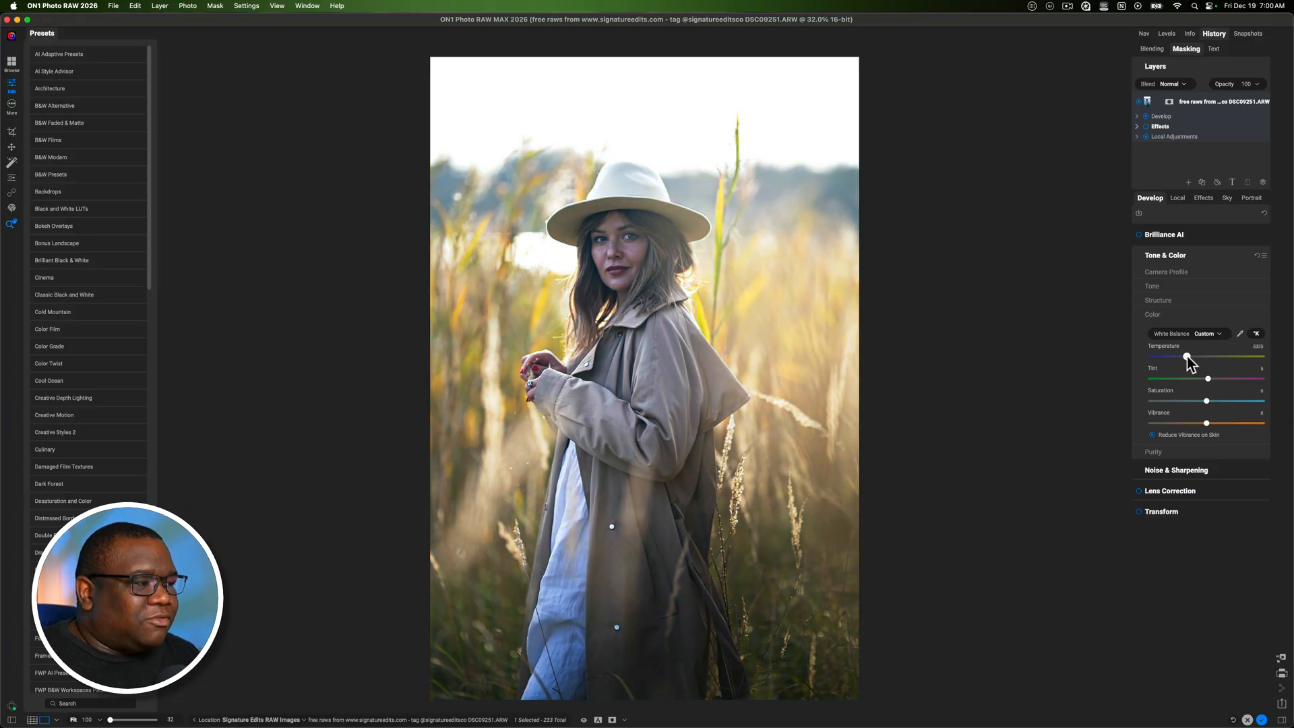
left_click_drag(1187, 356, 1199, 356)
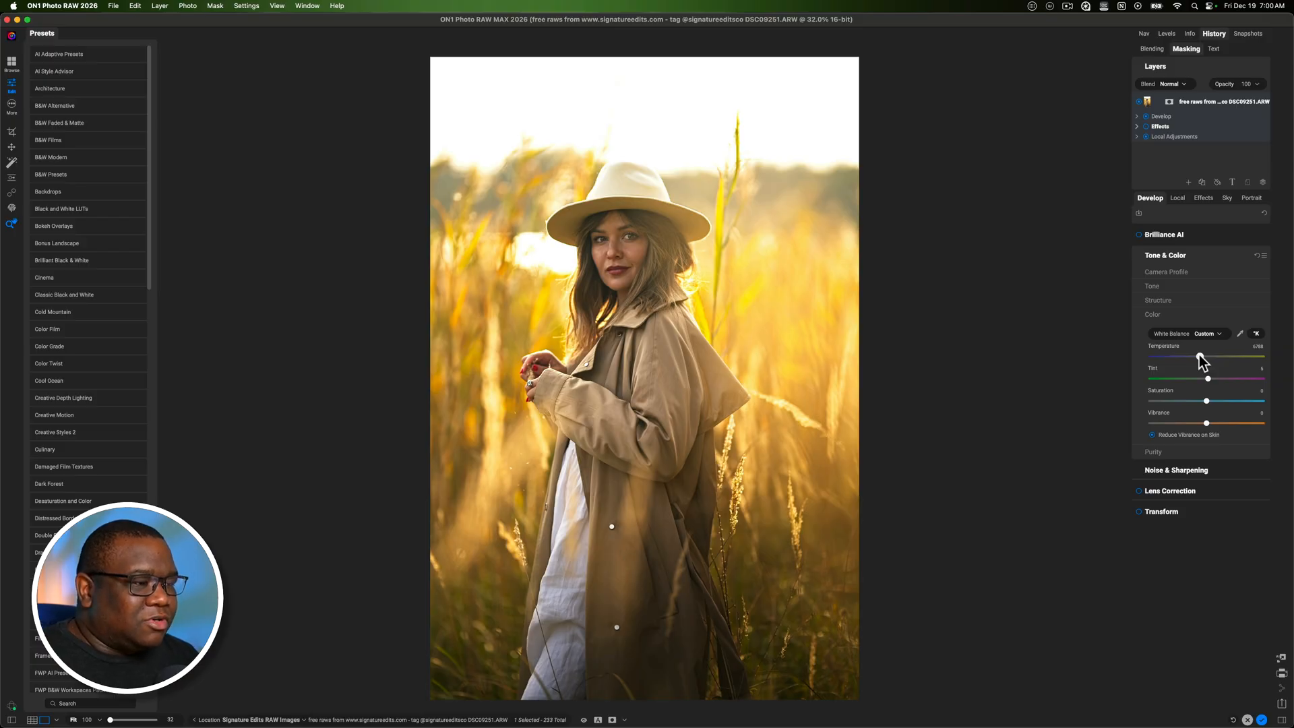
left_click_drag(1199, 357, 1230, 357)
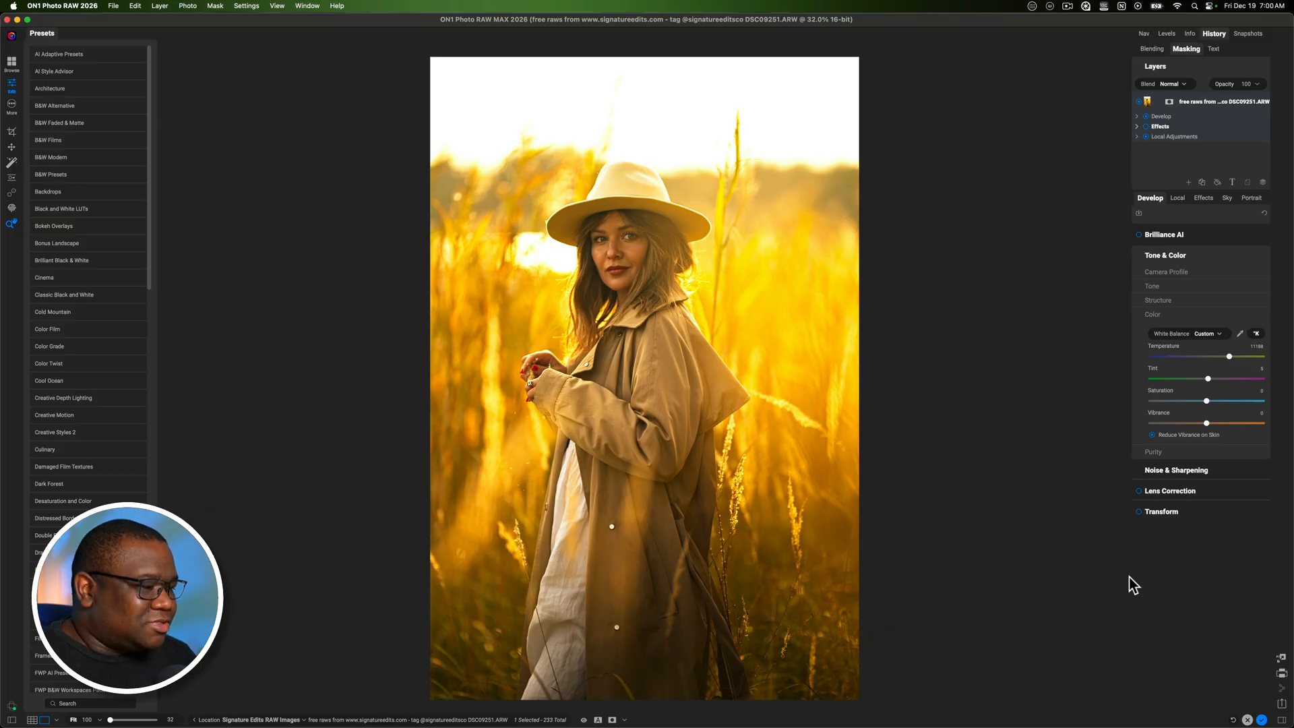
left_click_drag(1229, 356, 1192, 357)
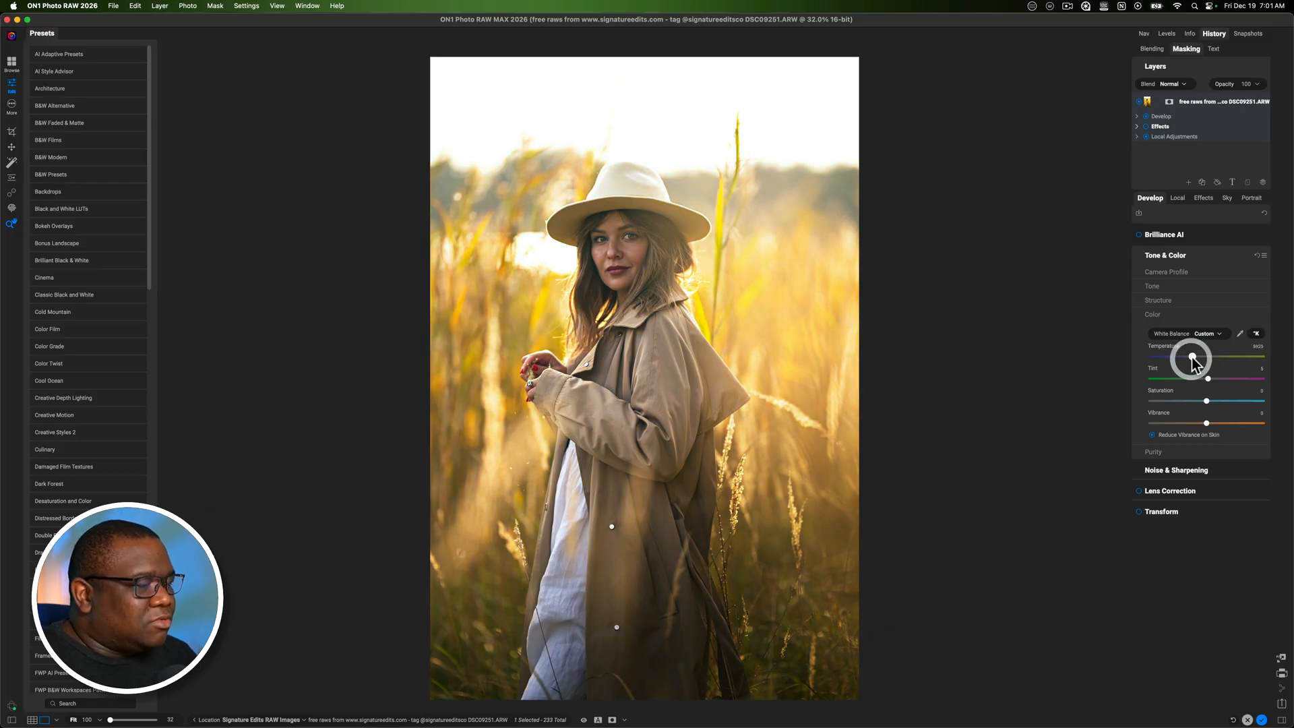
- Bring Temperature back near 5182, then nudge it slightly warmer
left_click_drag(1192, 357, 1186, 357)
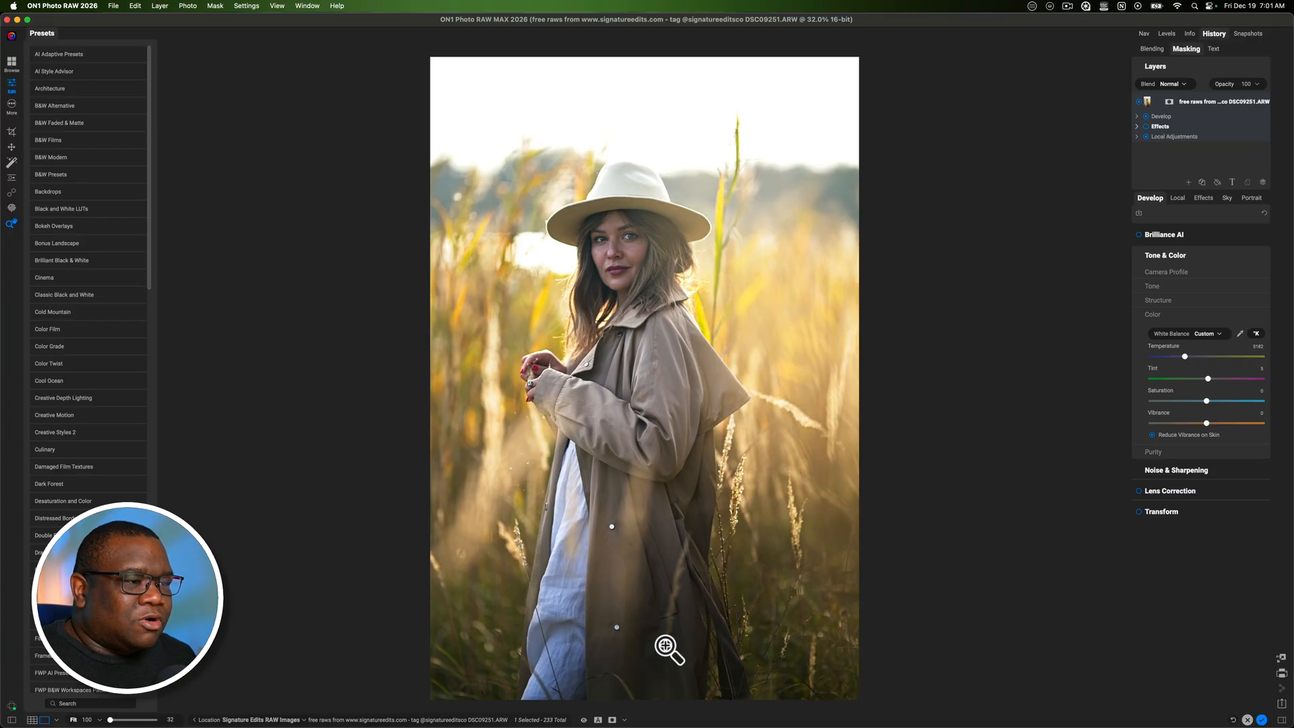
mouse_move(1142, 397)
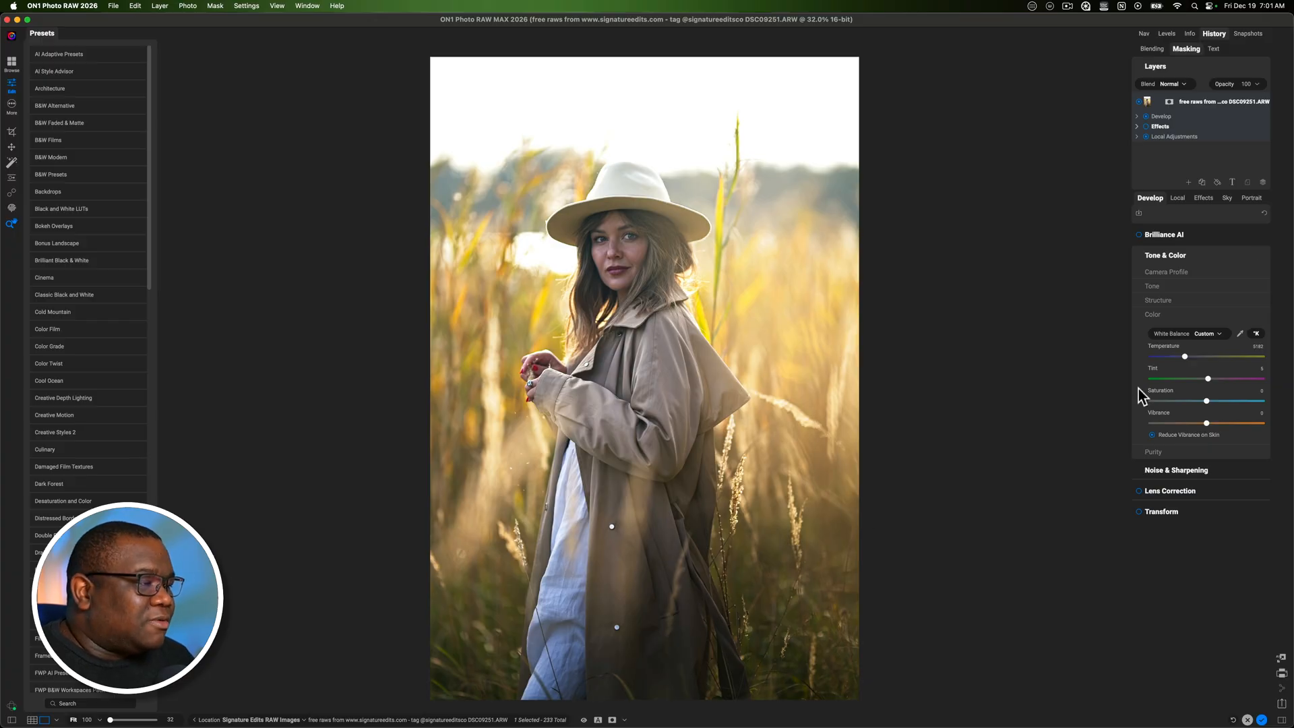
left_click_drag(1184, 356, 1188, 356)
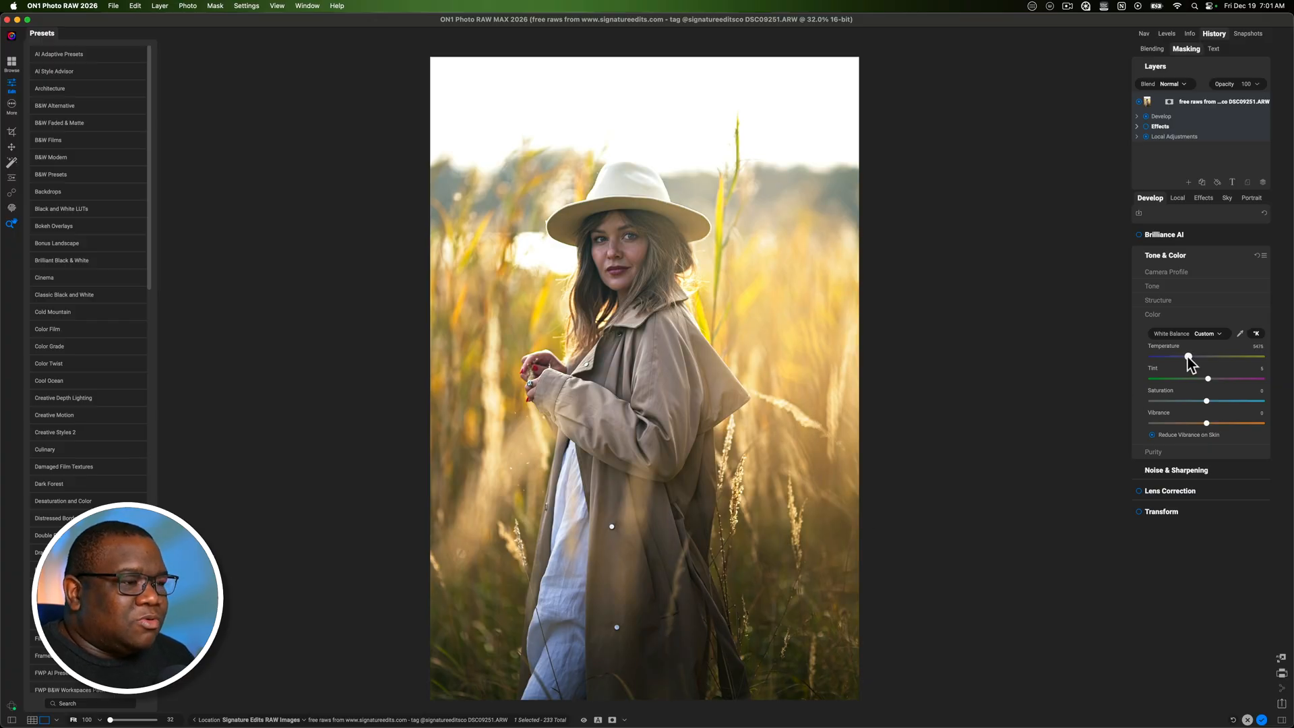
left_click_drag(1189, 357, 1192, 357)
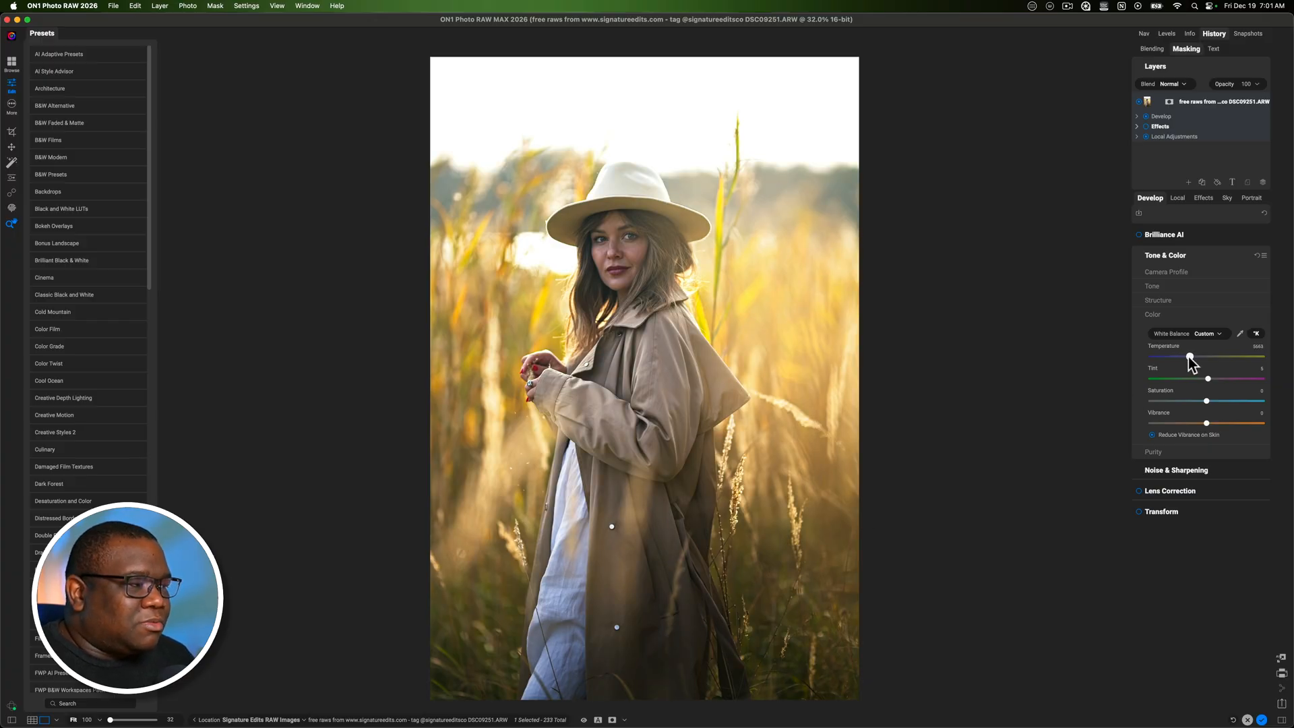
left_click_drag(1189, 357, 1195, 357)
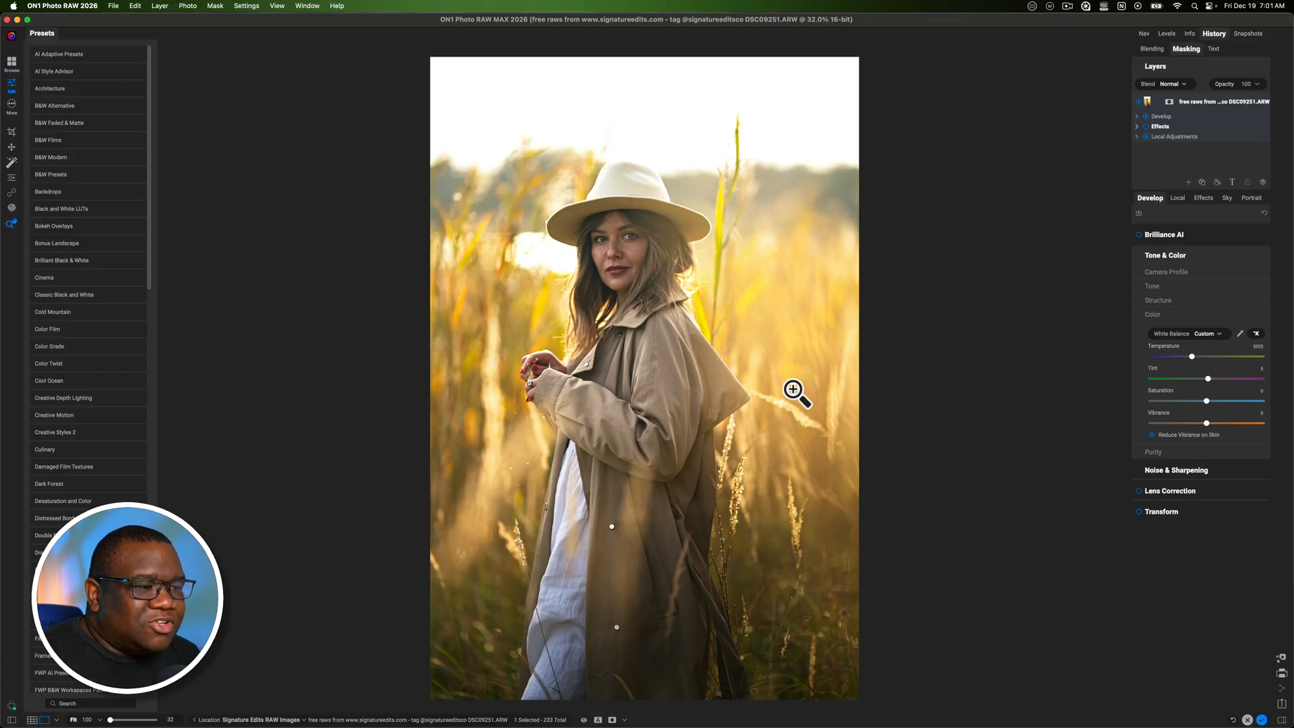
mouse_move(646, 343)
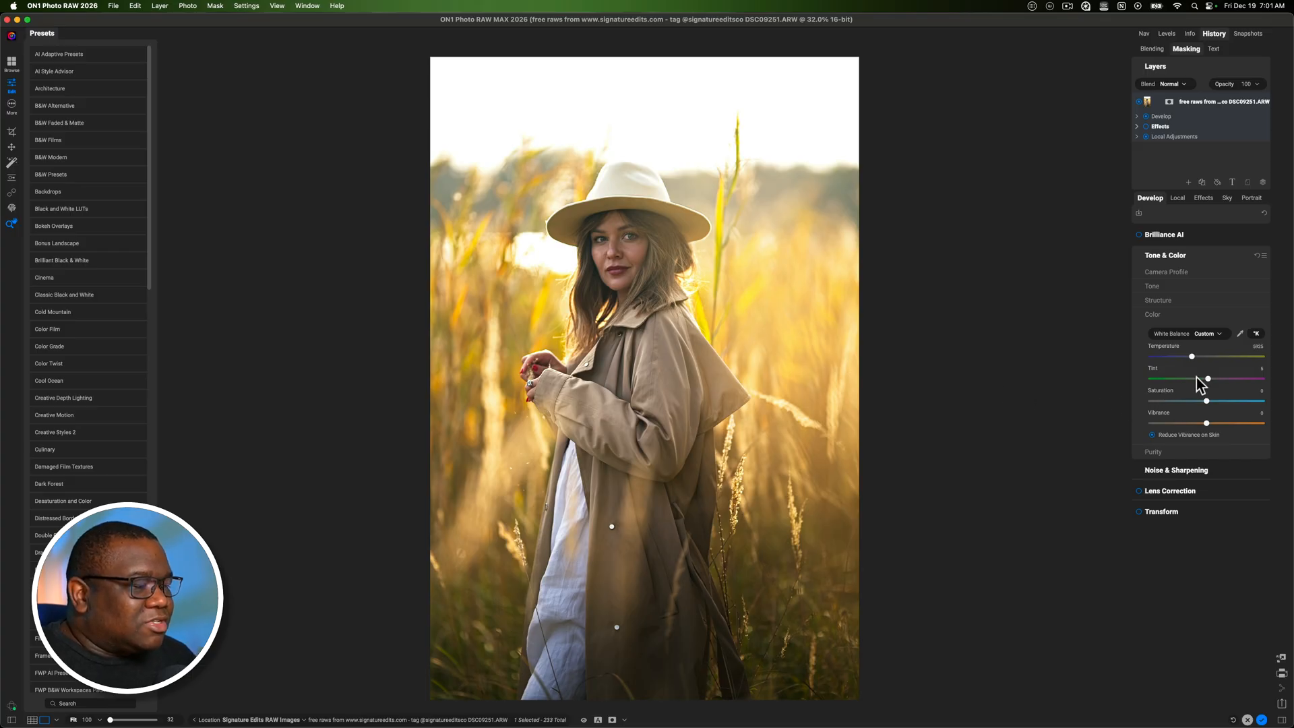
- Move the Tint slider from the magenta side toward green, to about -24
left_click_drag(1207, 379, 1206, 379)
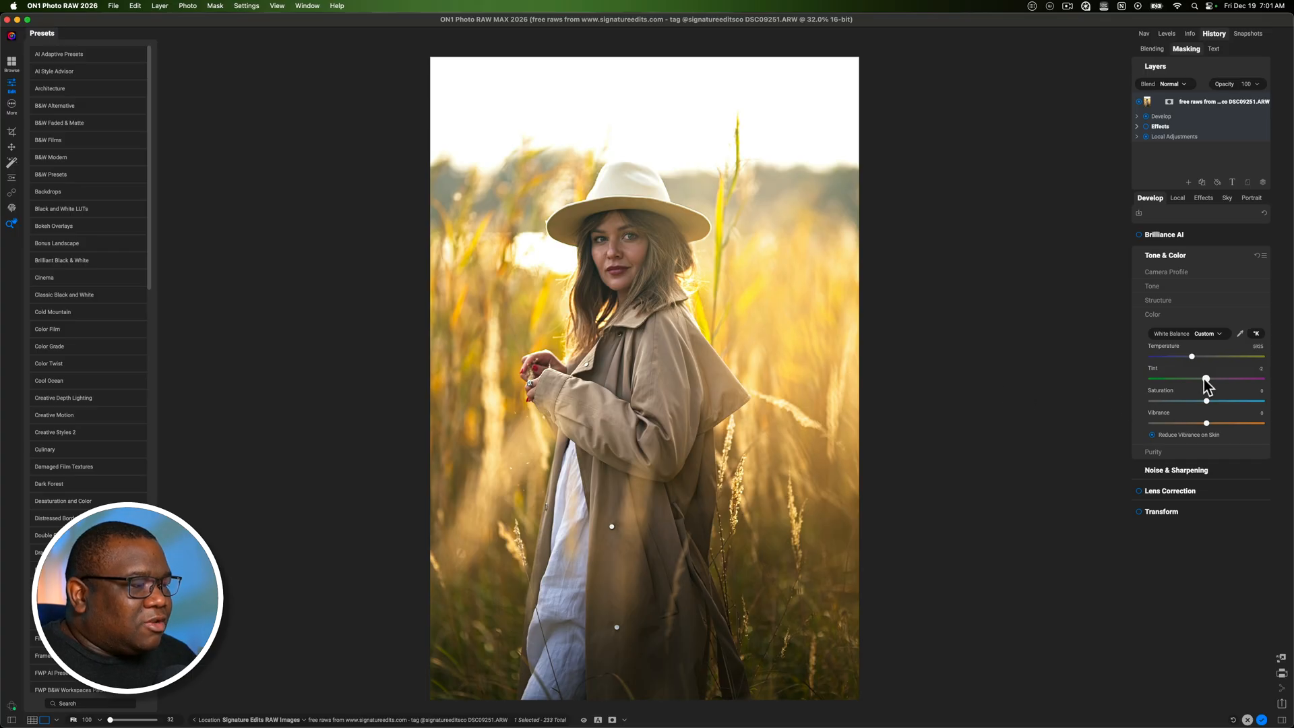
left_click_drag(1206, 379, 1187, 379)
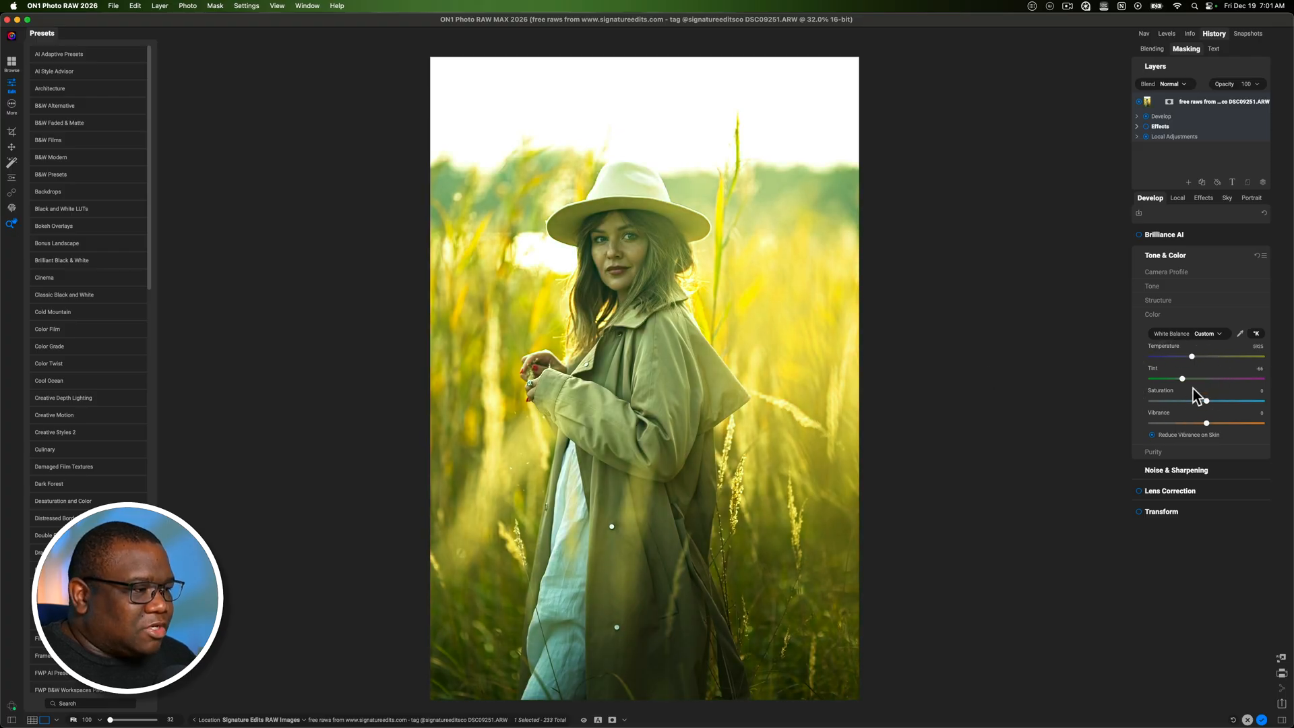
left_click_drag(1181, 379, 1197, 379)
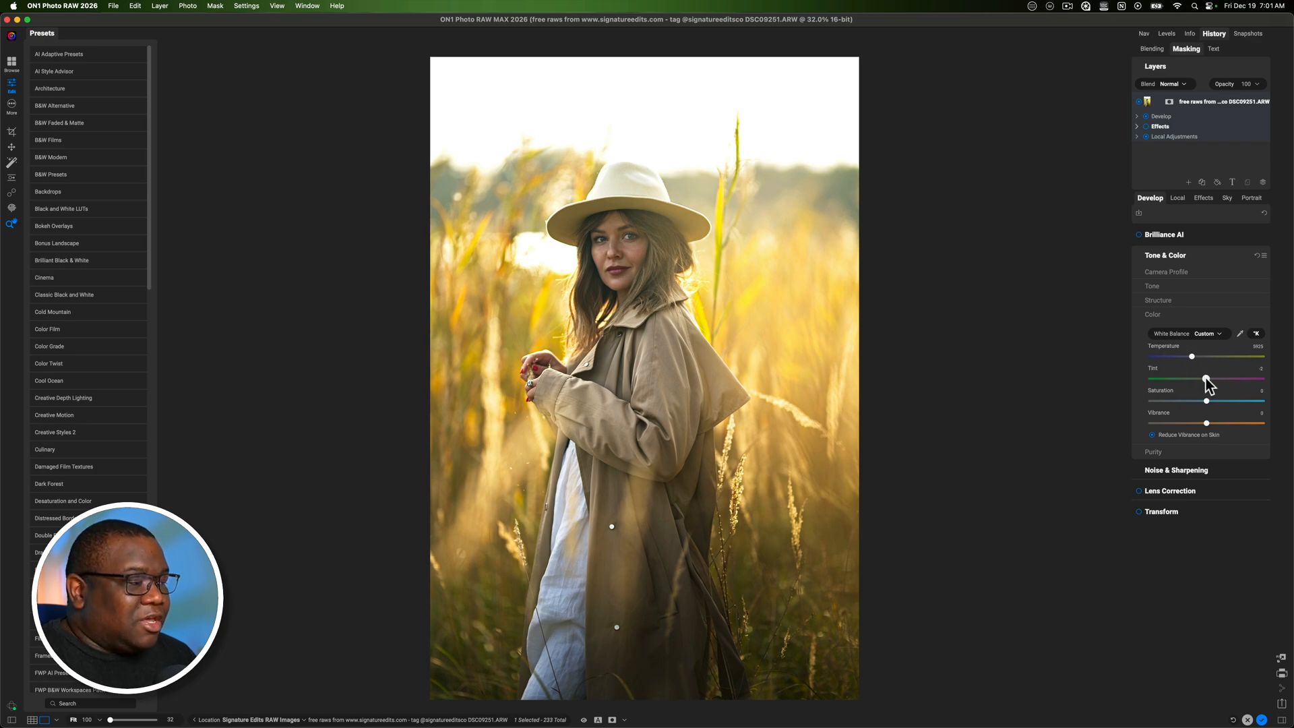
left_click_drag(1206, 379, 1208, 380)
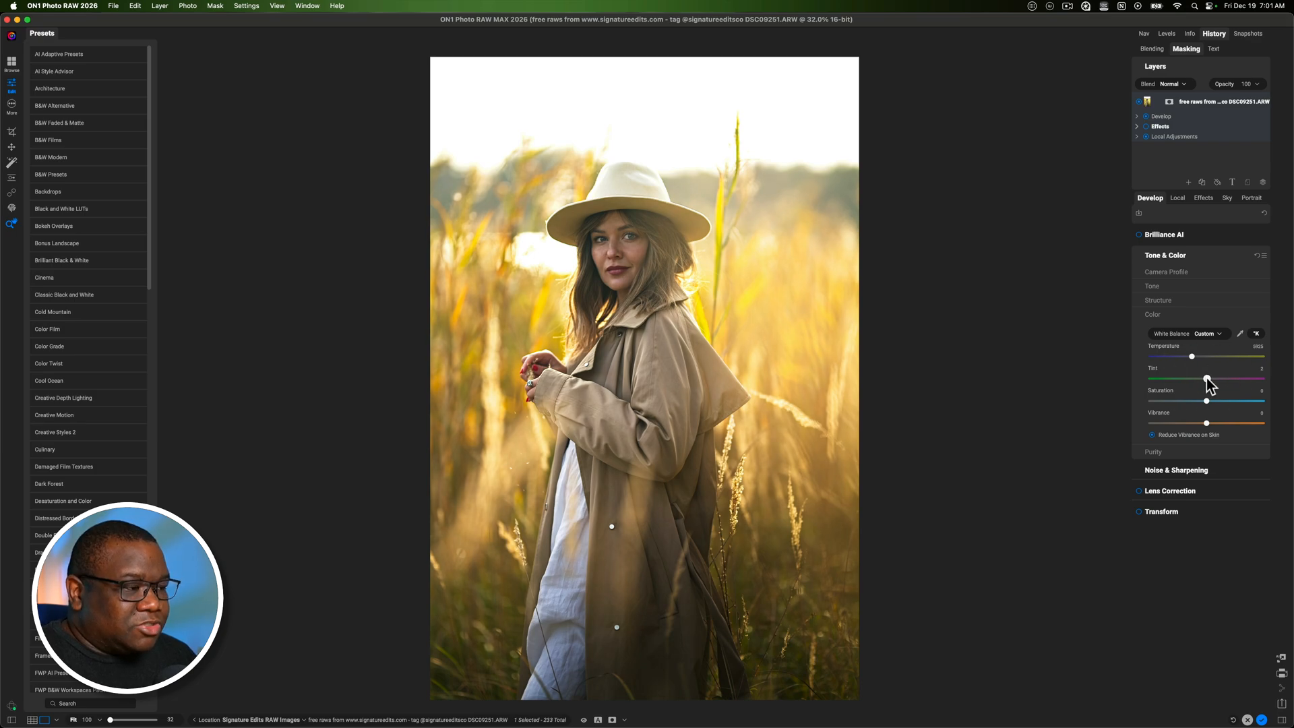
left_click_drag(1208, 379, 1226, 379)
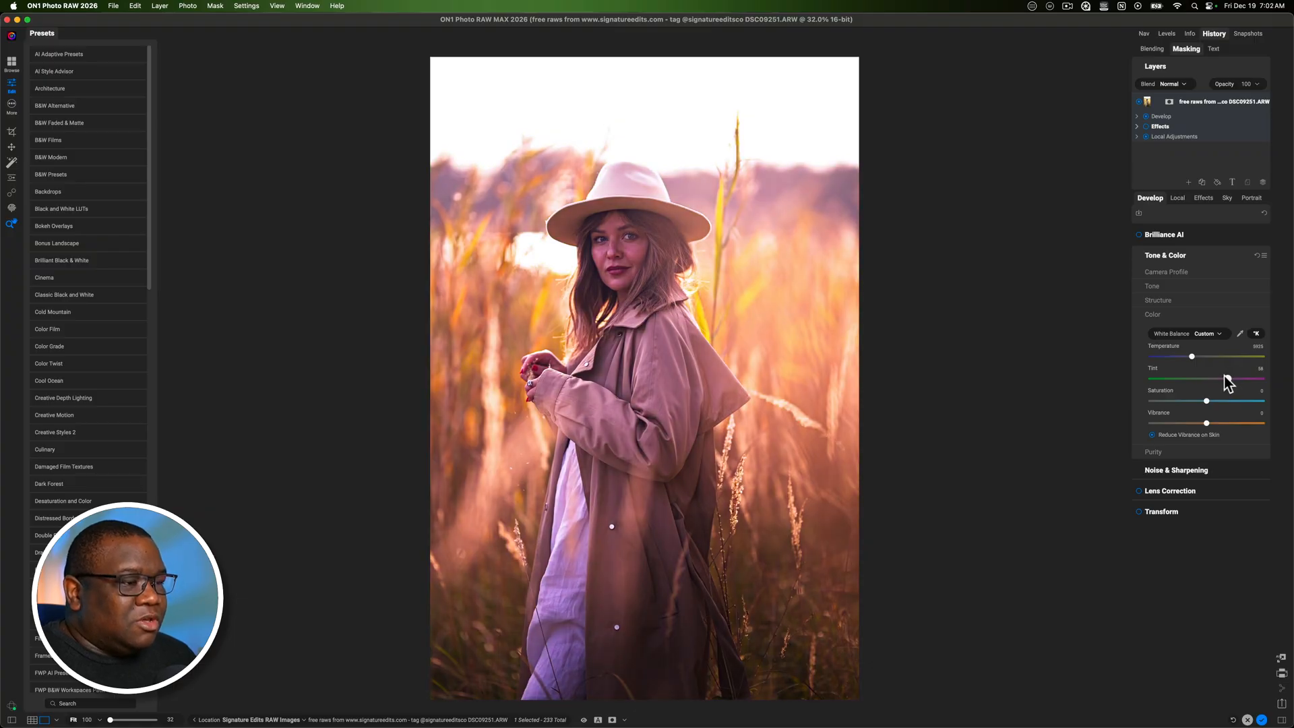
left_click_drag(1251, 379, 1217, 379)
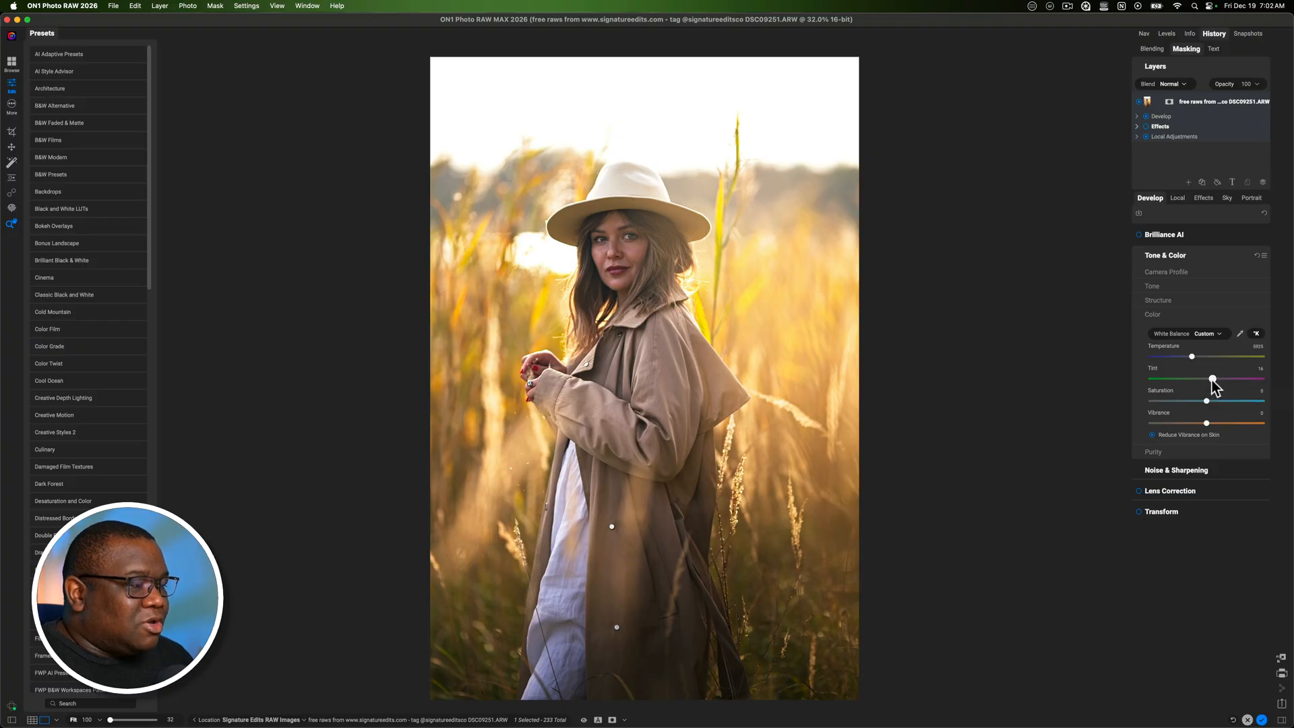
left_click_drag(1214, 379, 1211, 379)
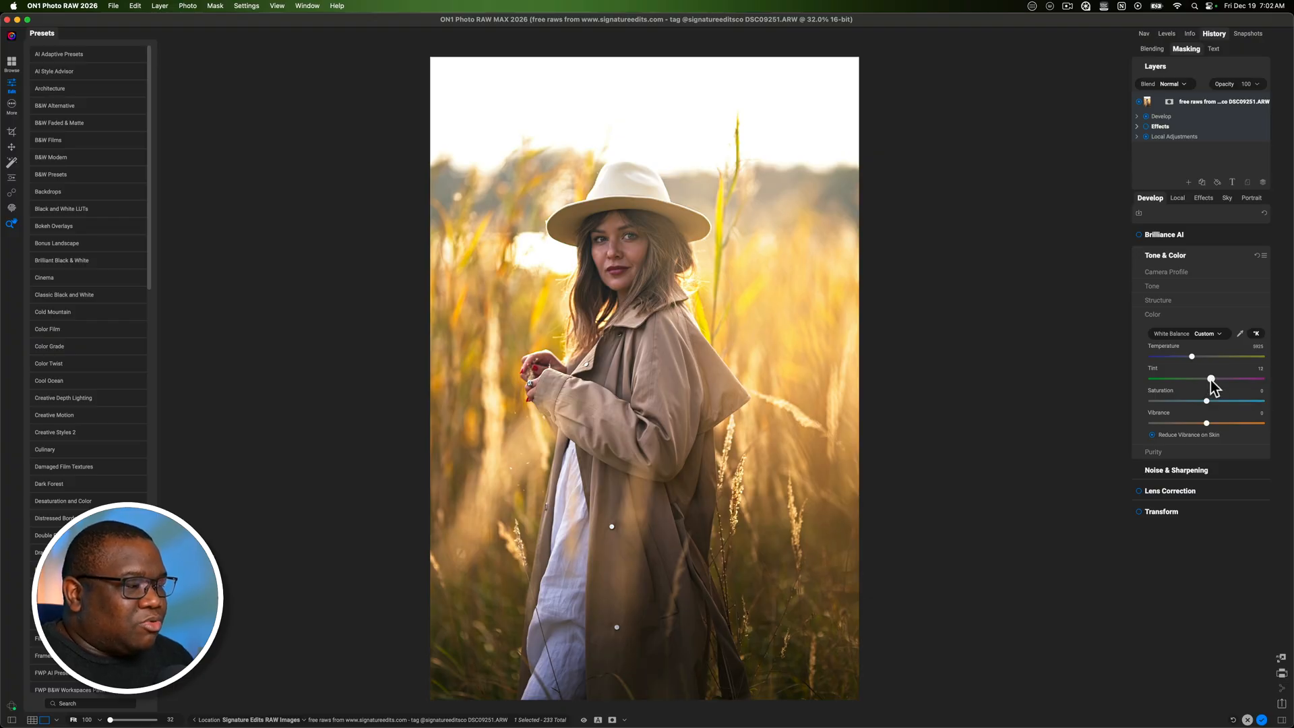
left_click_drag(1211, 381, 1217, 380)
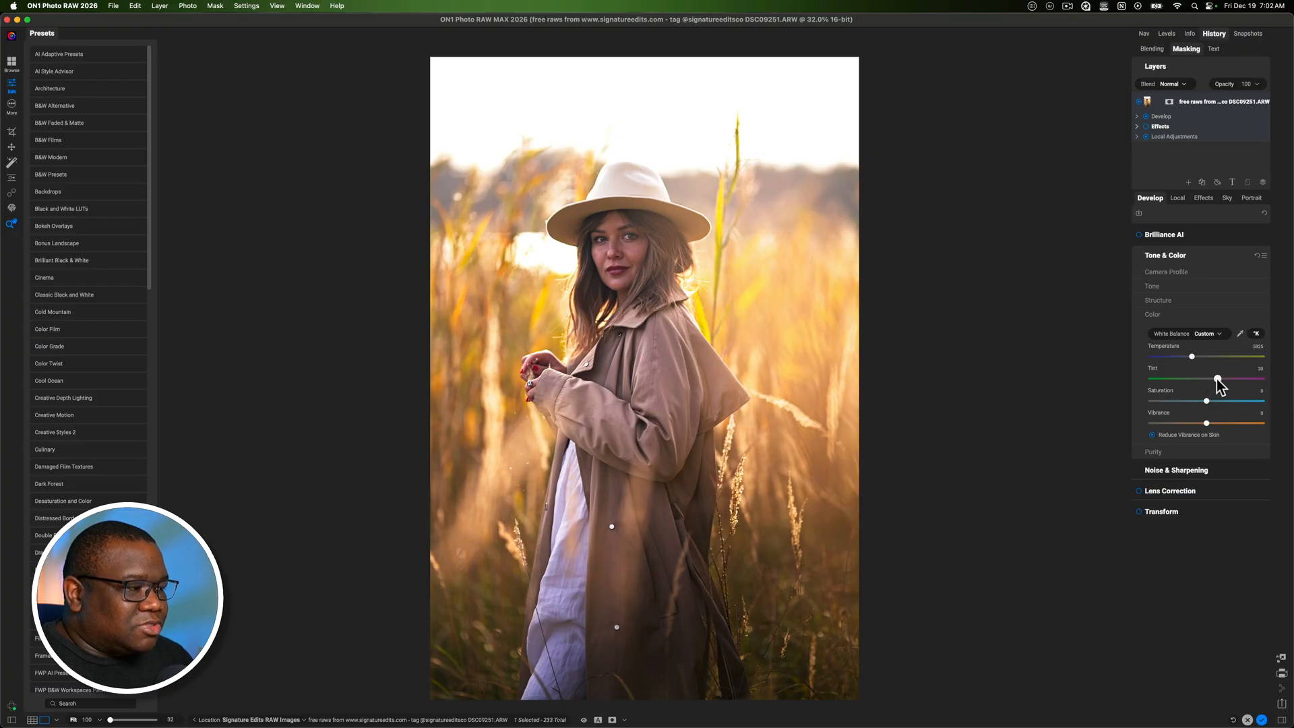
left_click_drag(1217, 378, 1203, 379)
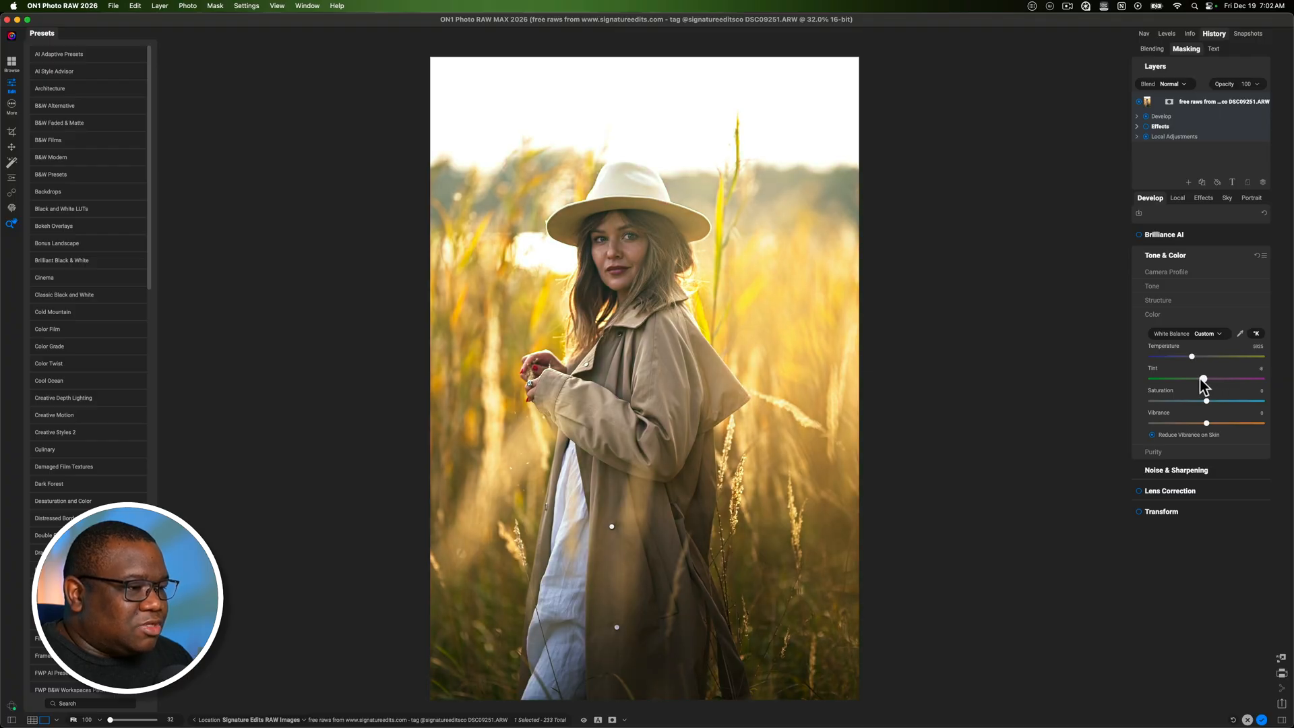
left_click_drag(1203, 378, 1196, 379)
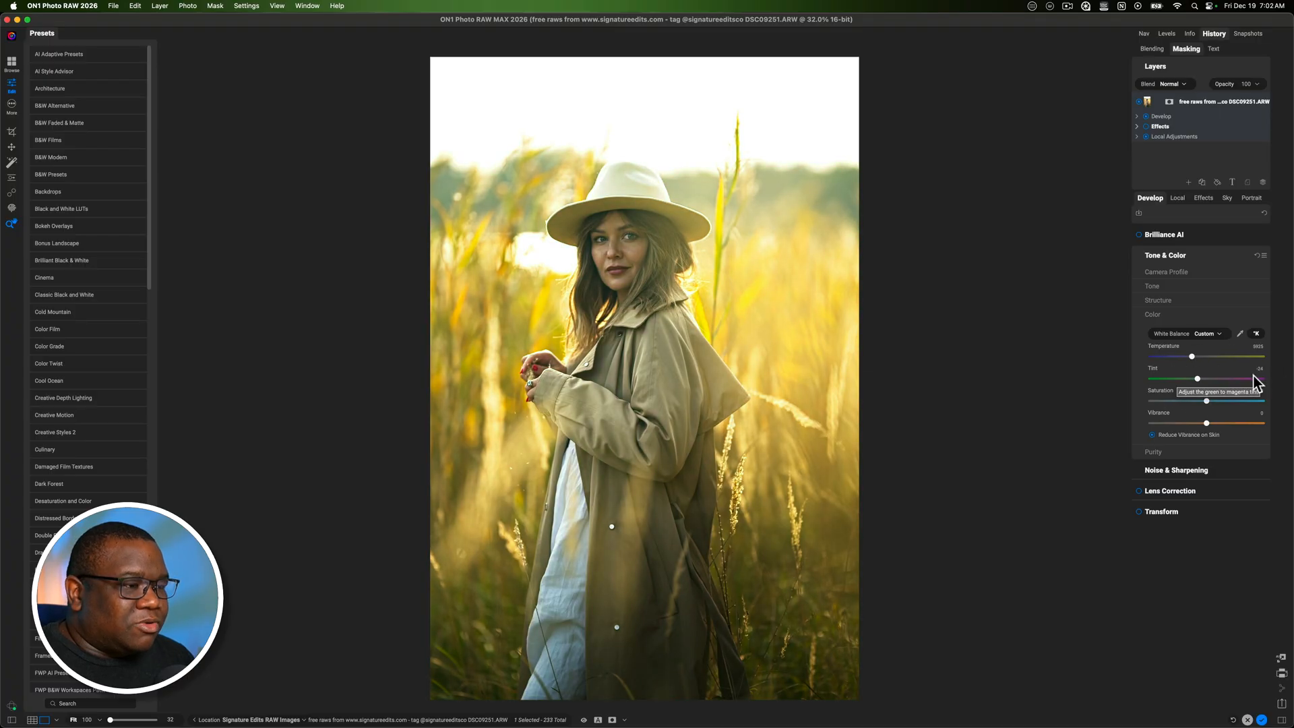
mouse_move(955, 604)
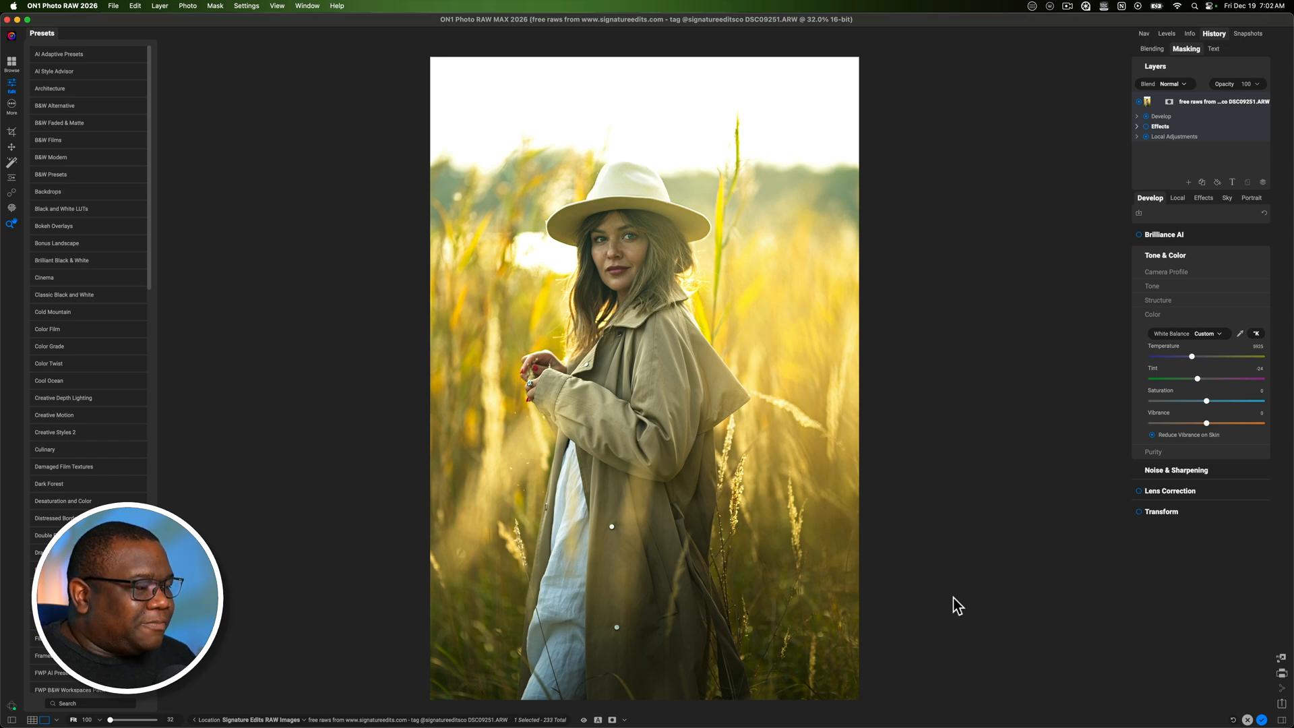
- Set Tint back to about +6
left_click_drag(1214, 379, 1203, 379)
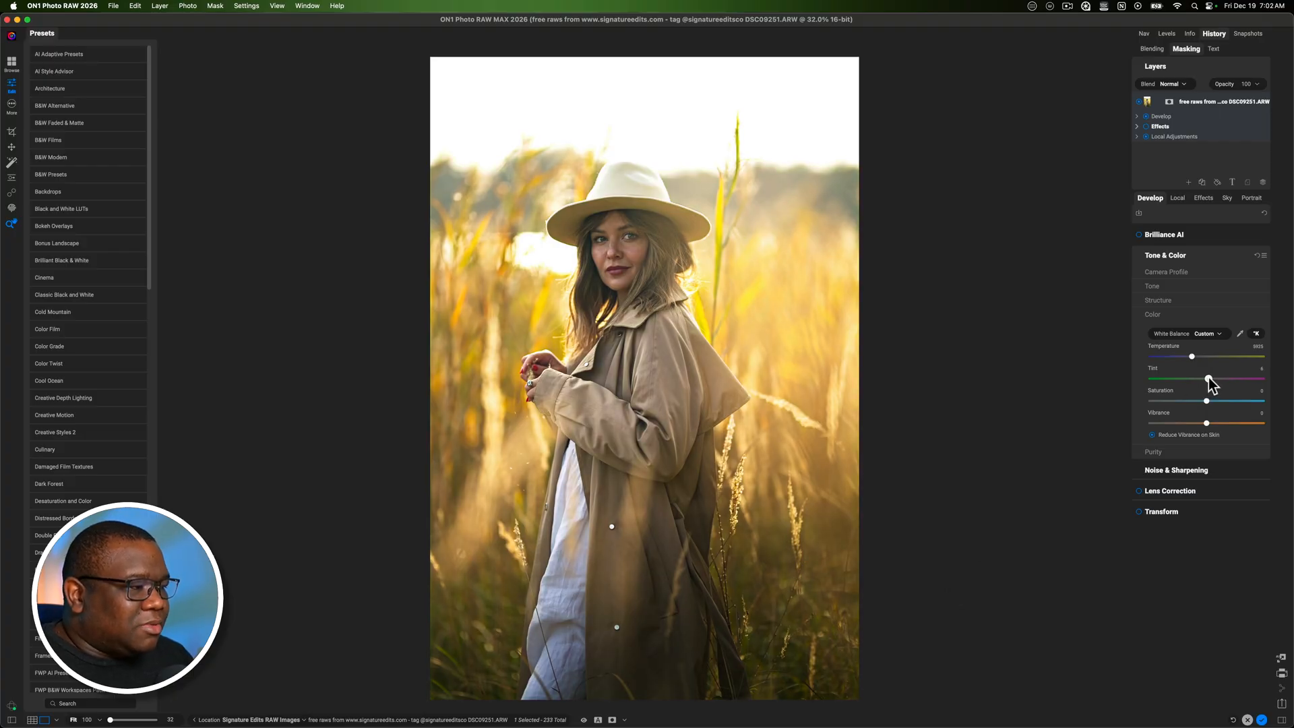
mouse_move(1206, 400)
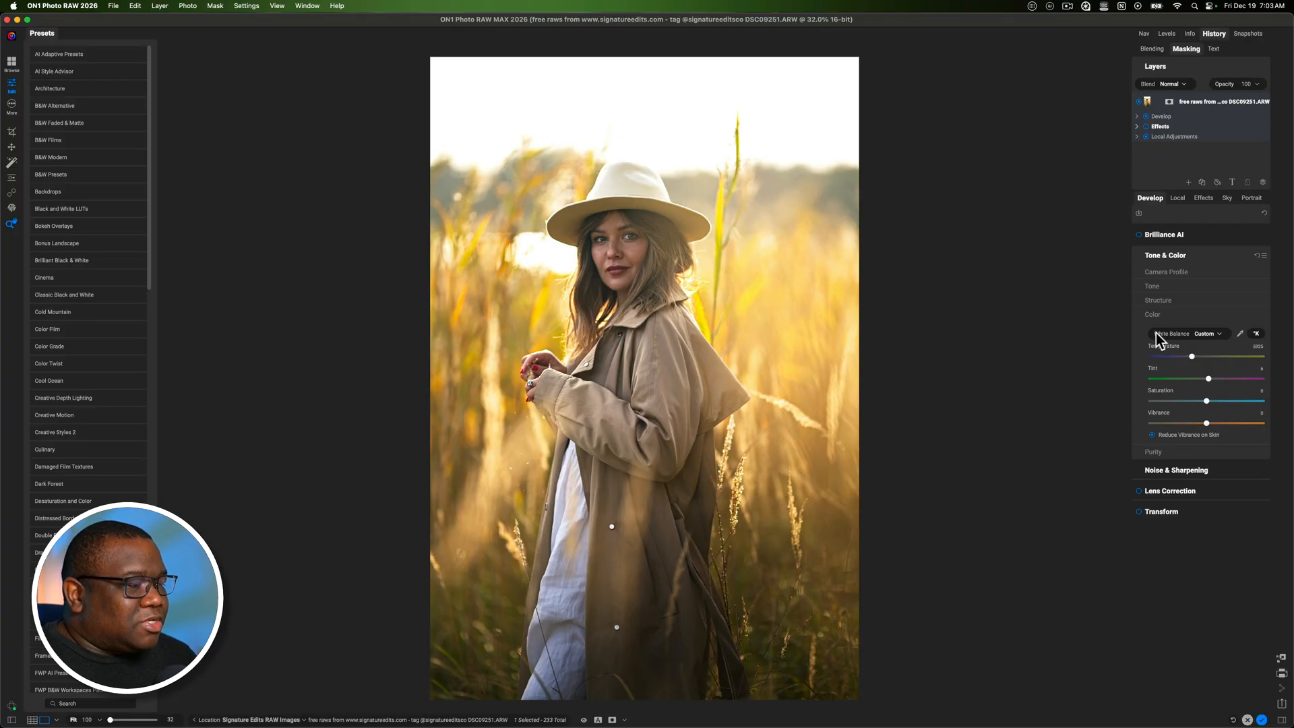
left_click(1208, 334)
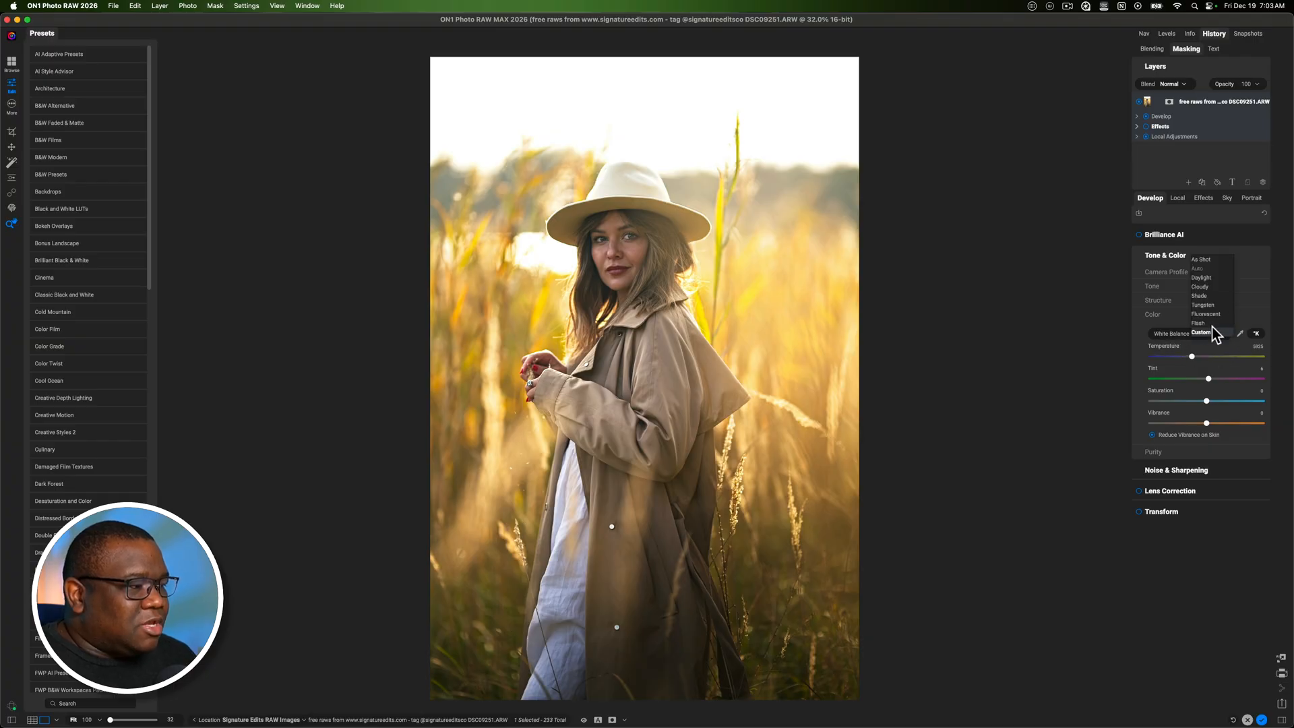
left_click(1203, 304)
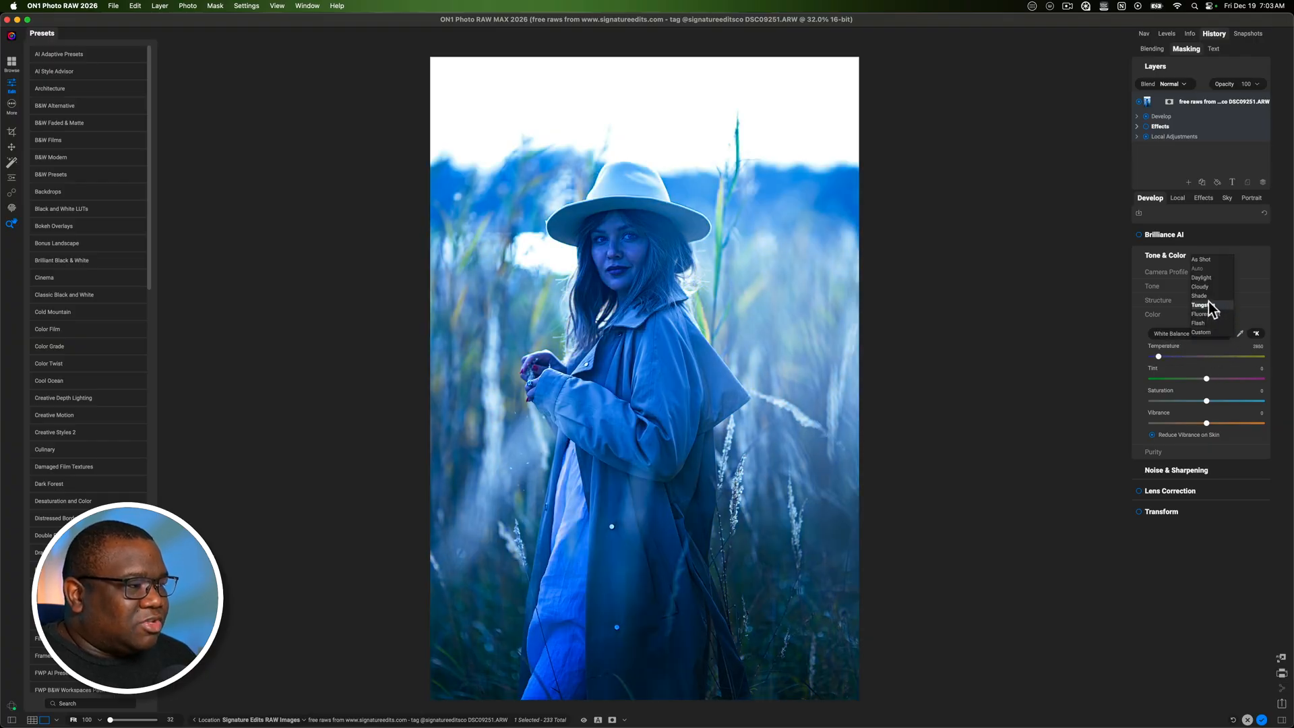
left_click(1202, 287)
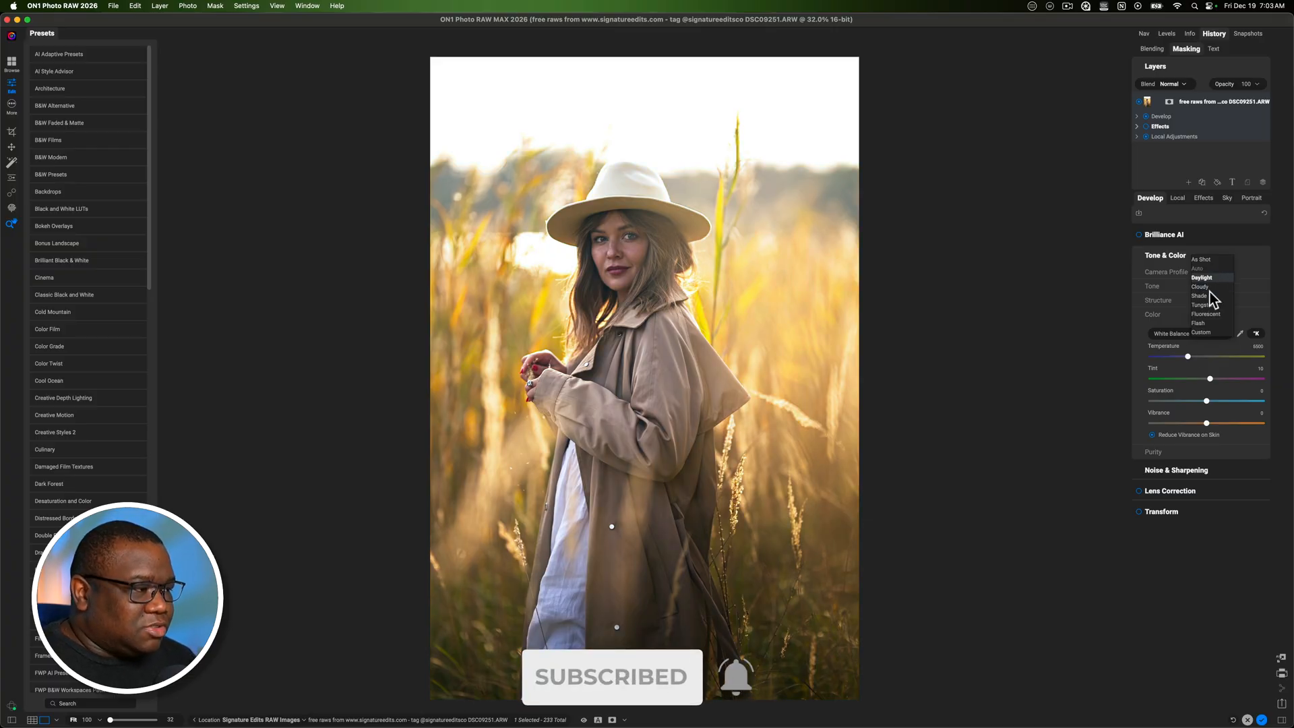
left_click(1202, 287)
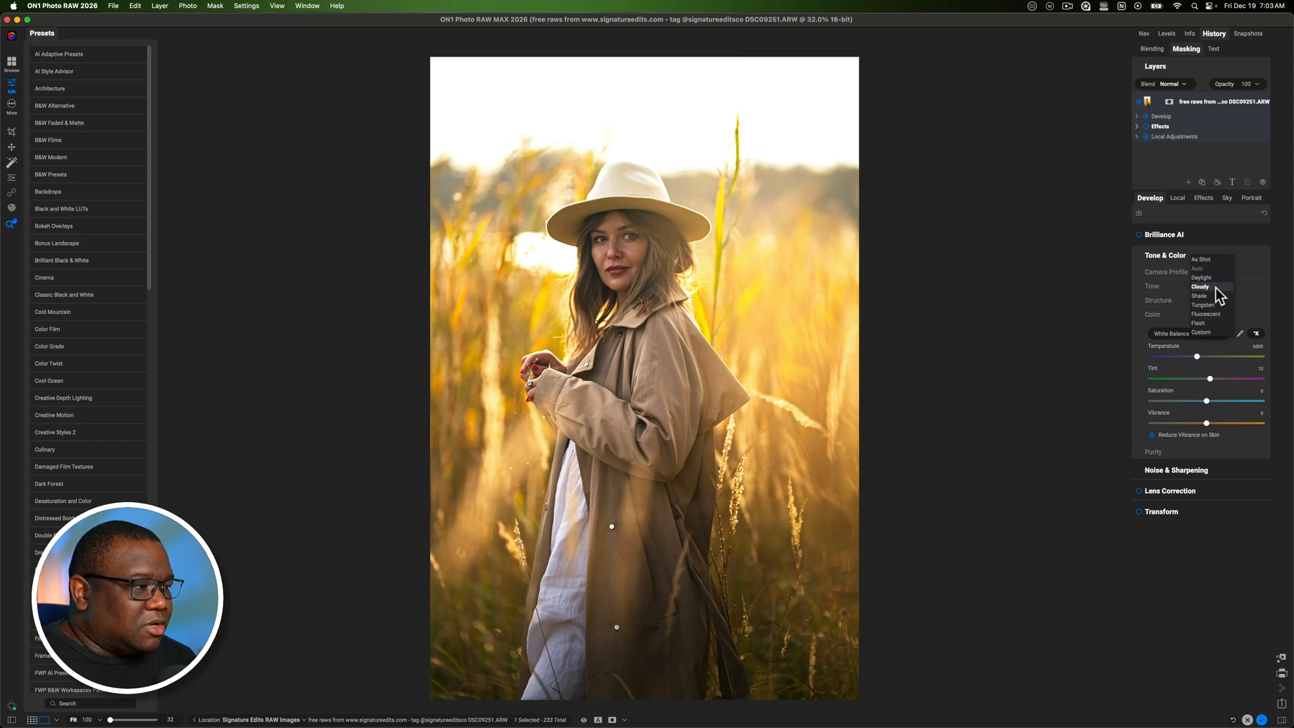
left_click(1203, 286)
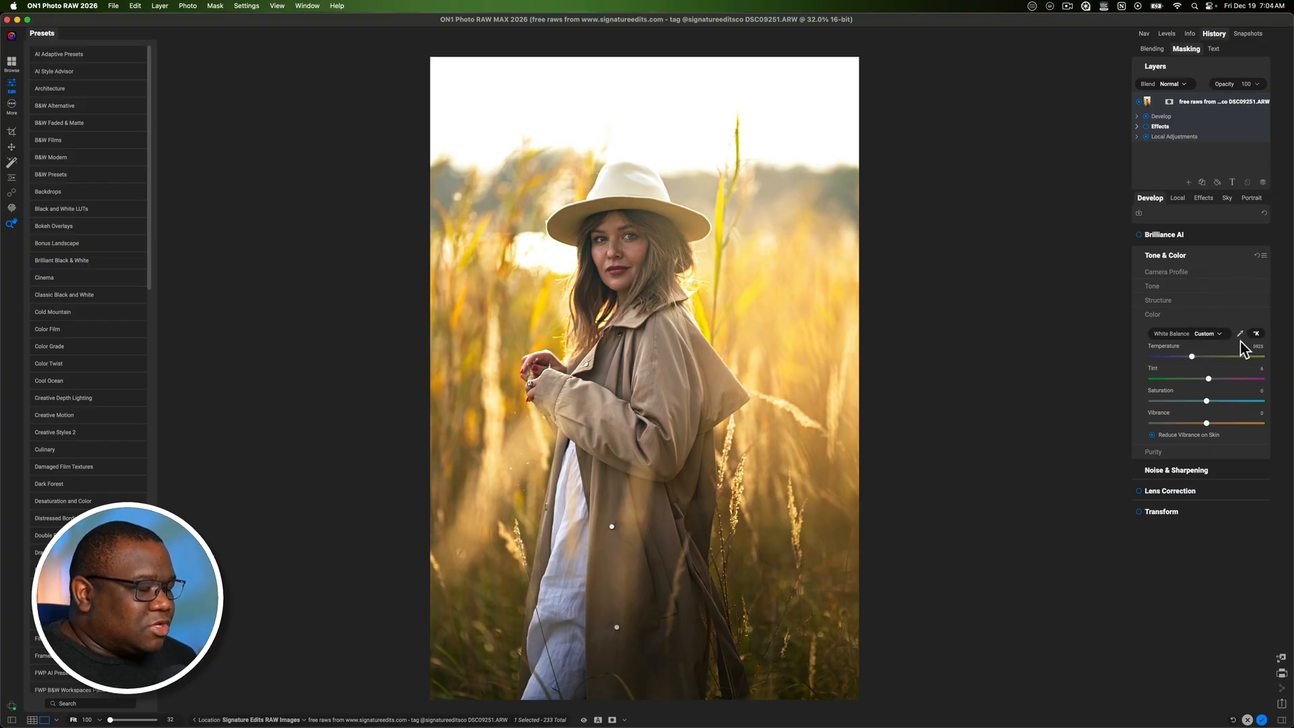
mouse_move(1239, 347)
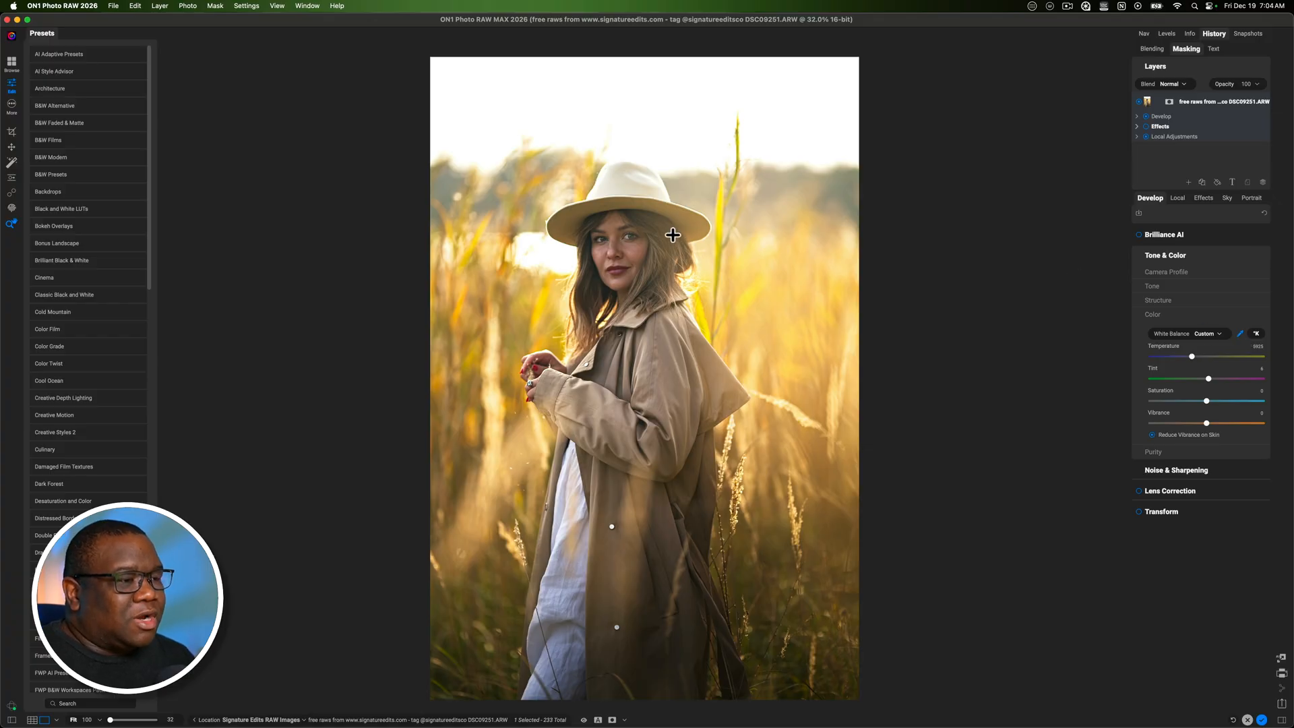
mouse_move(625, 446)
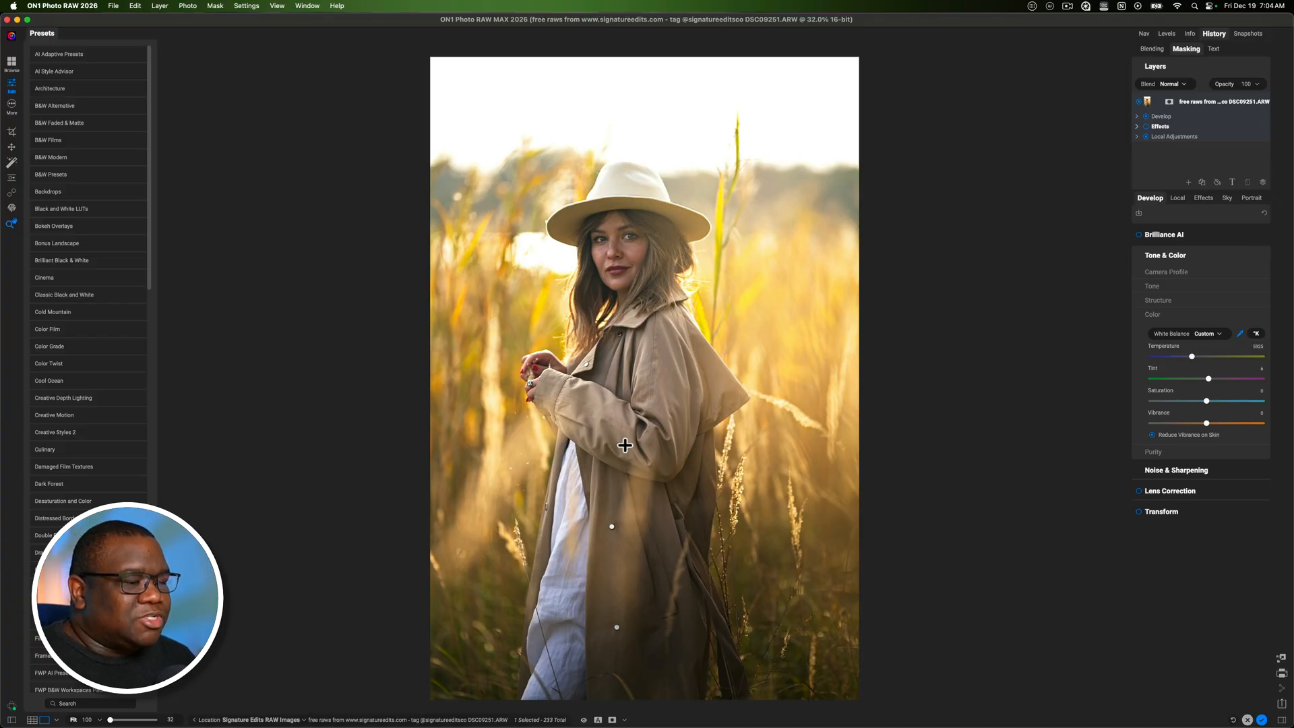
mouse_move(591, 457)
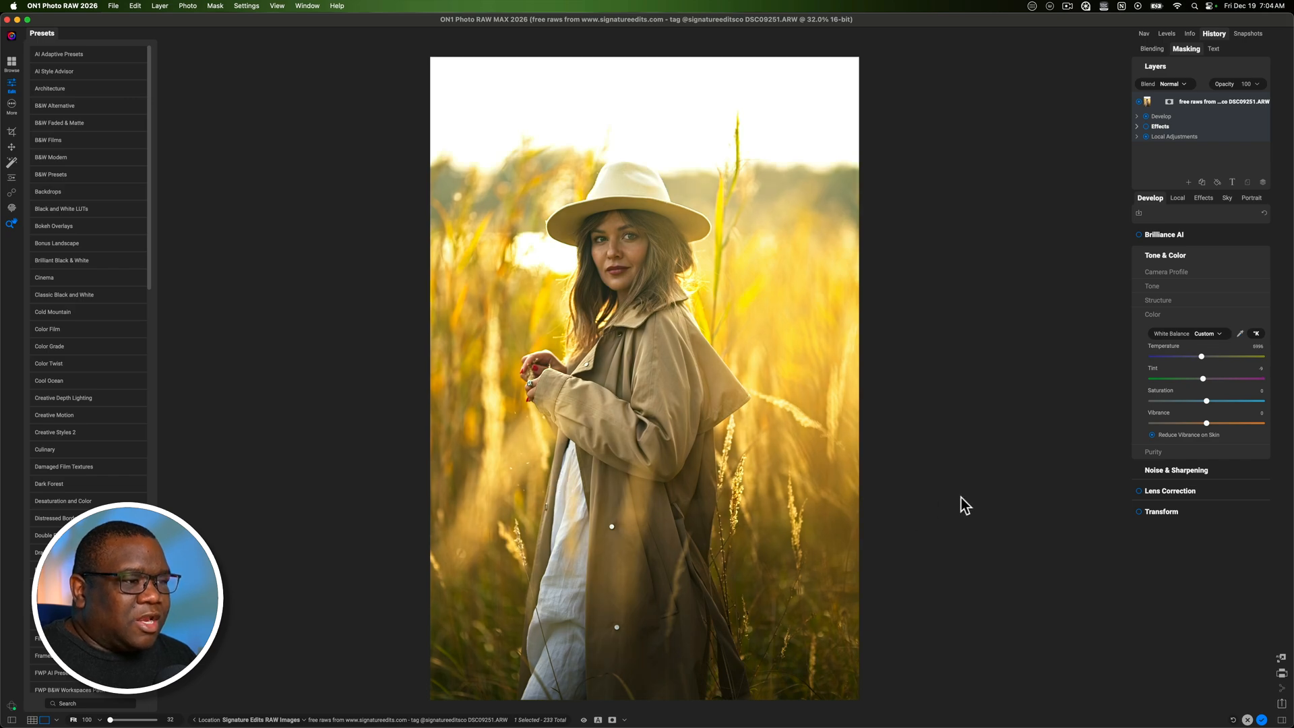
mouse_move(1006, 494)
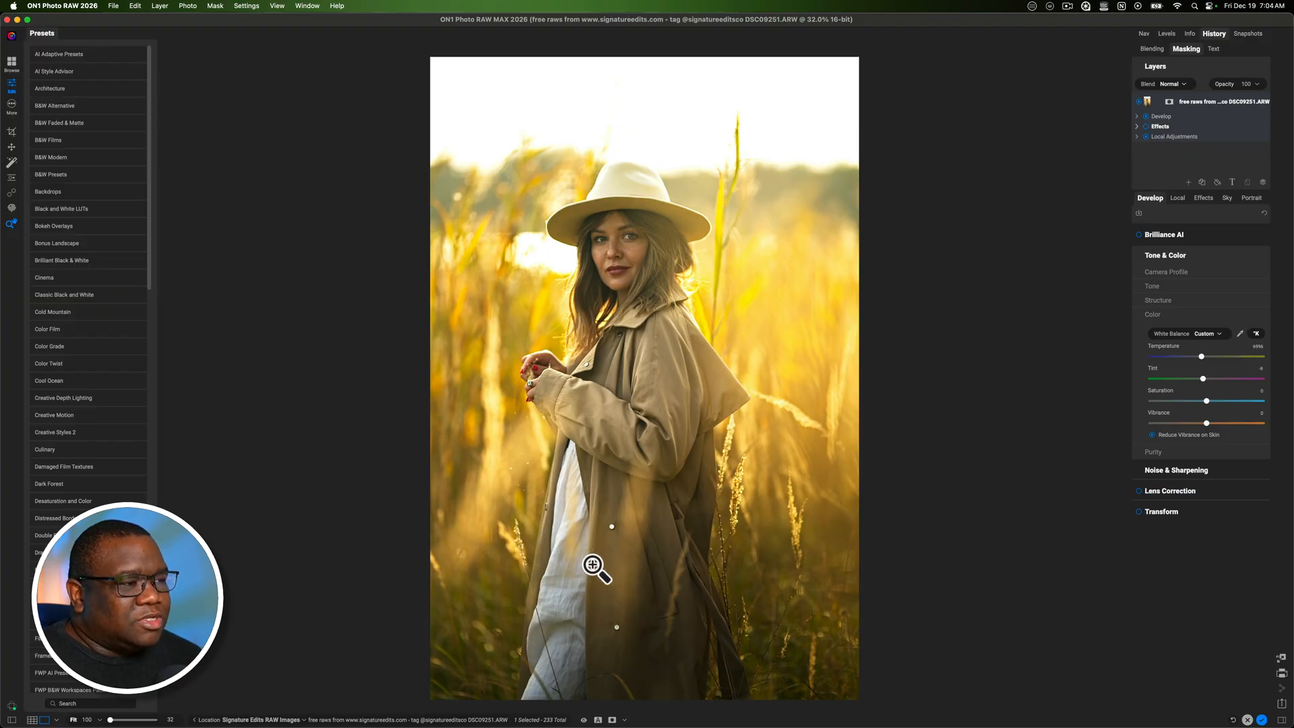
mouse_move(538, 574)
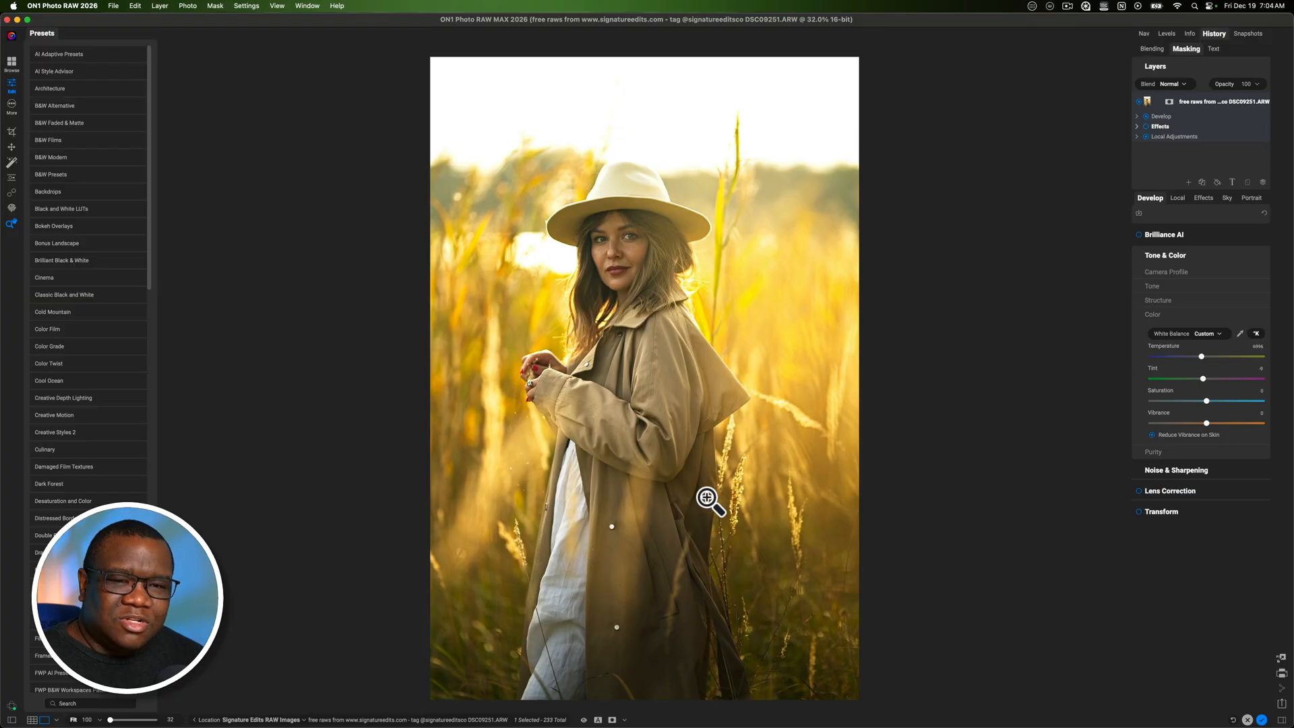
mouse_move(580, 596)
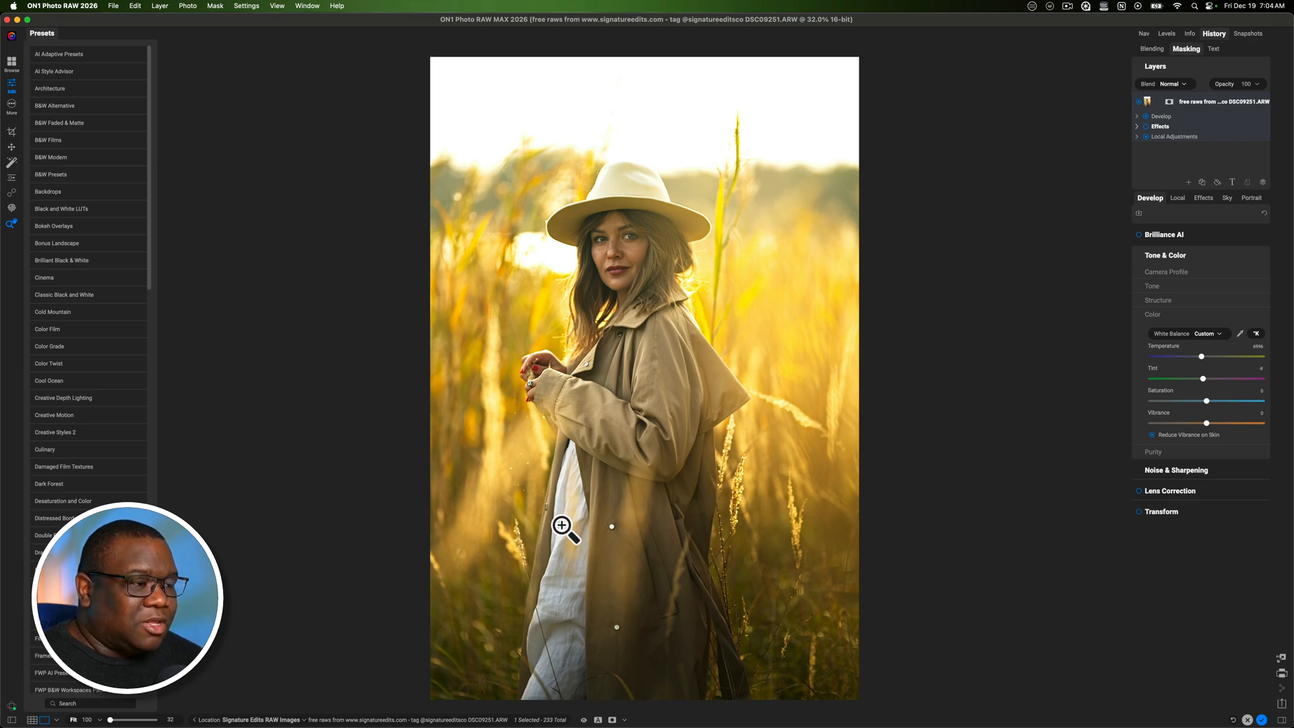
mouse_move(749, 255)
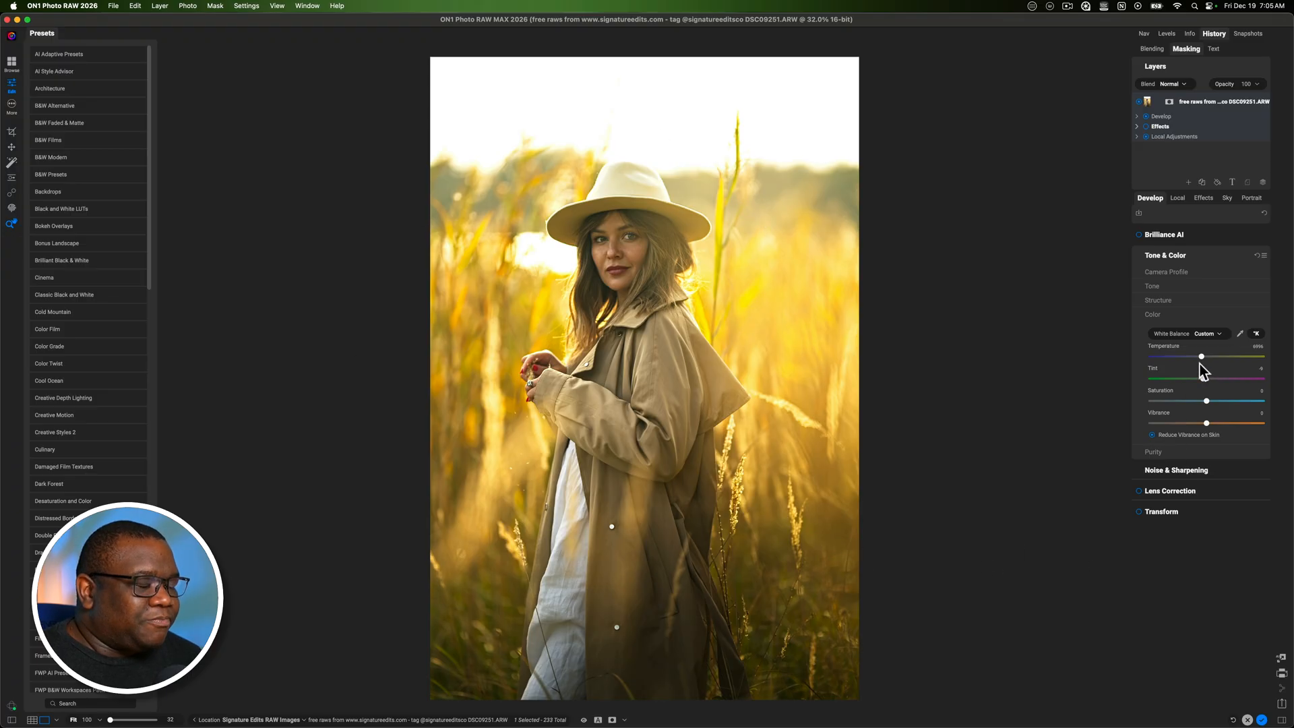
mouse_move(1206, 372)
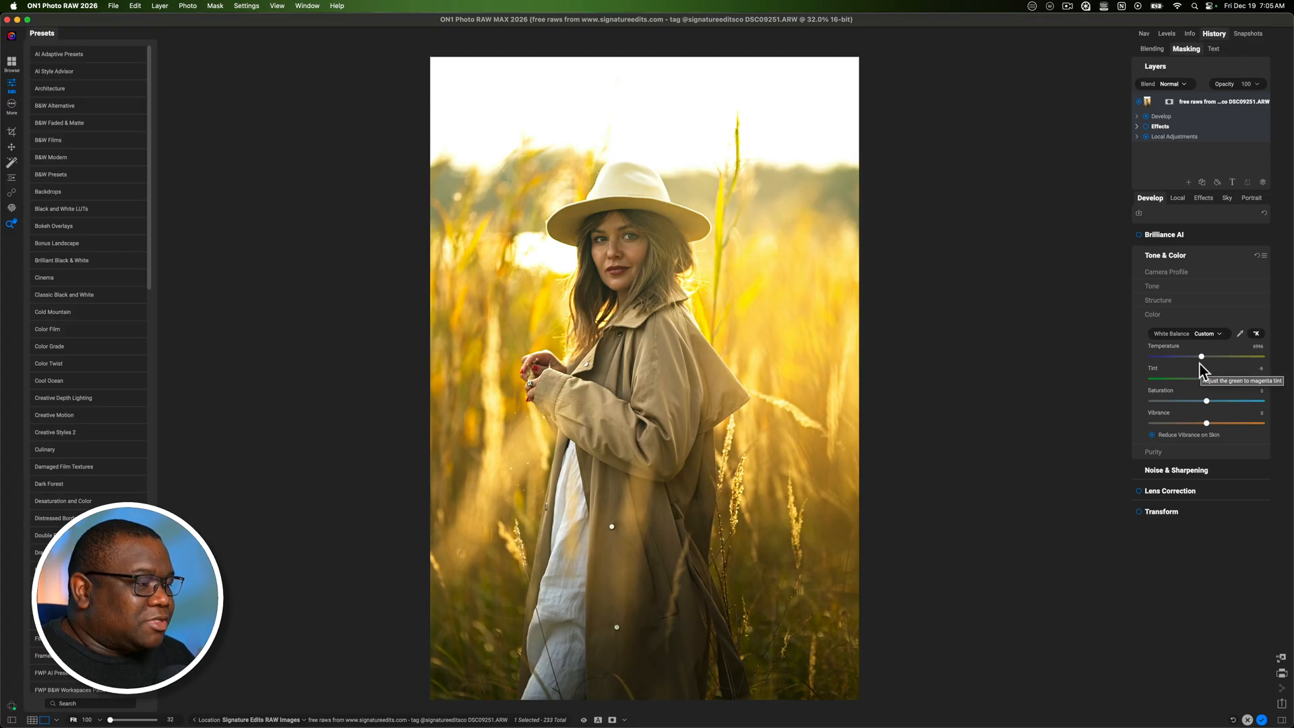
- Cool the Temperature slightly and nudge Tint just past neutral toward magenta
left_click_drag(1202, 356, 1199, 356)
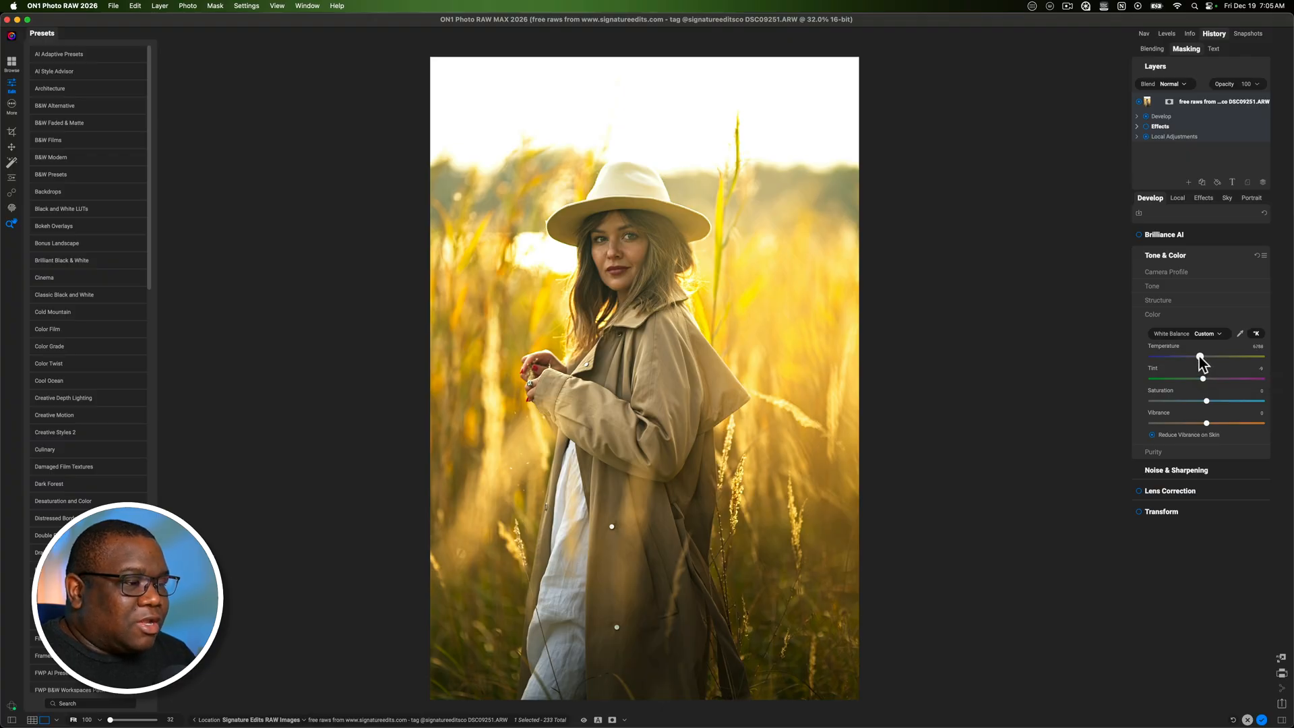
left_click_drag(1199, 357, 1194, 357)
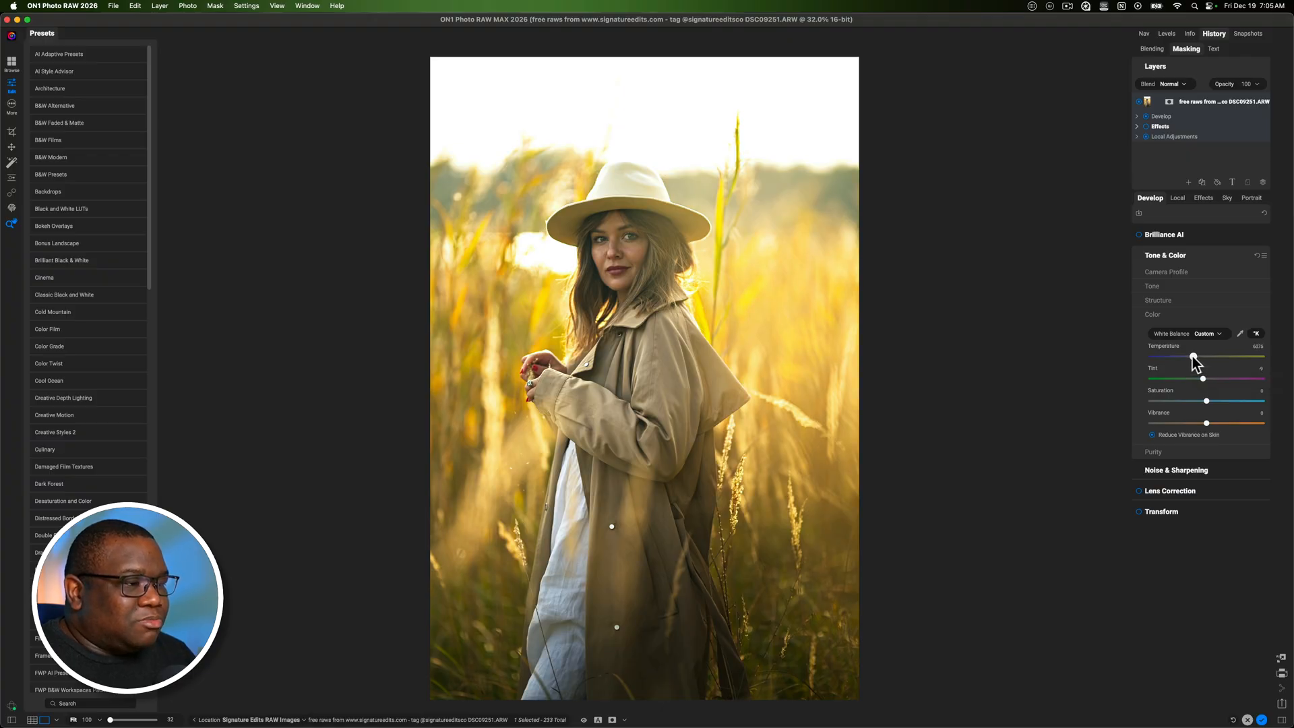
left_click_drag(1194, 357, 1189, 357)
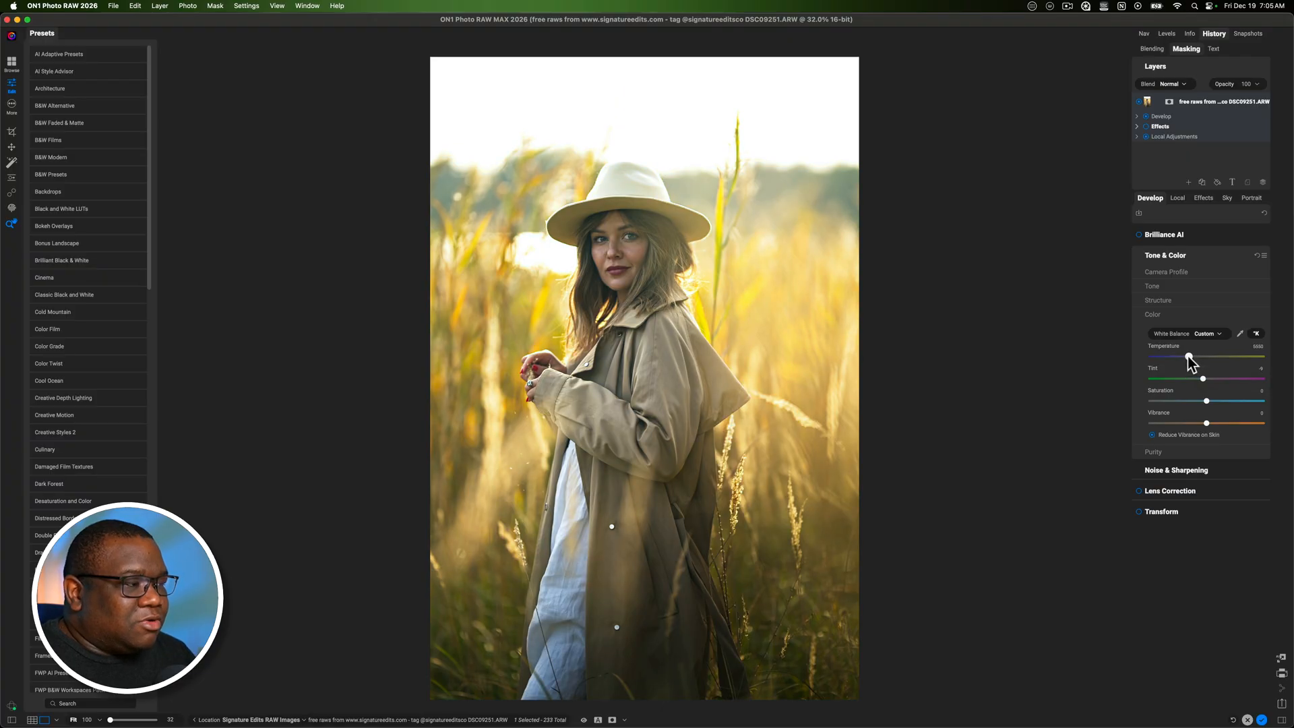
left_click_drag(1189, 357, 1195, 357)
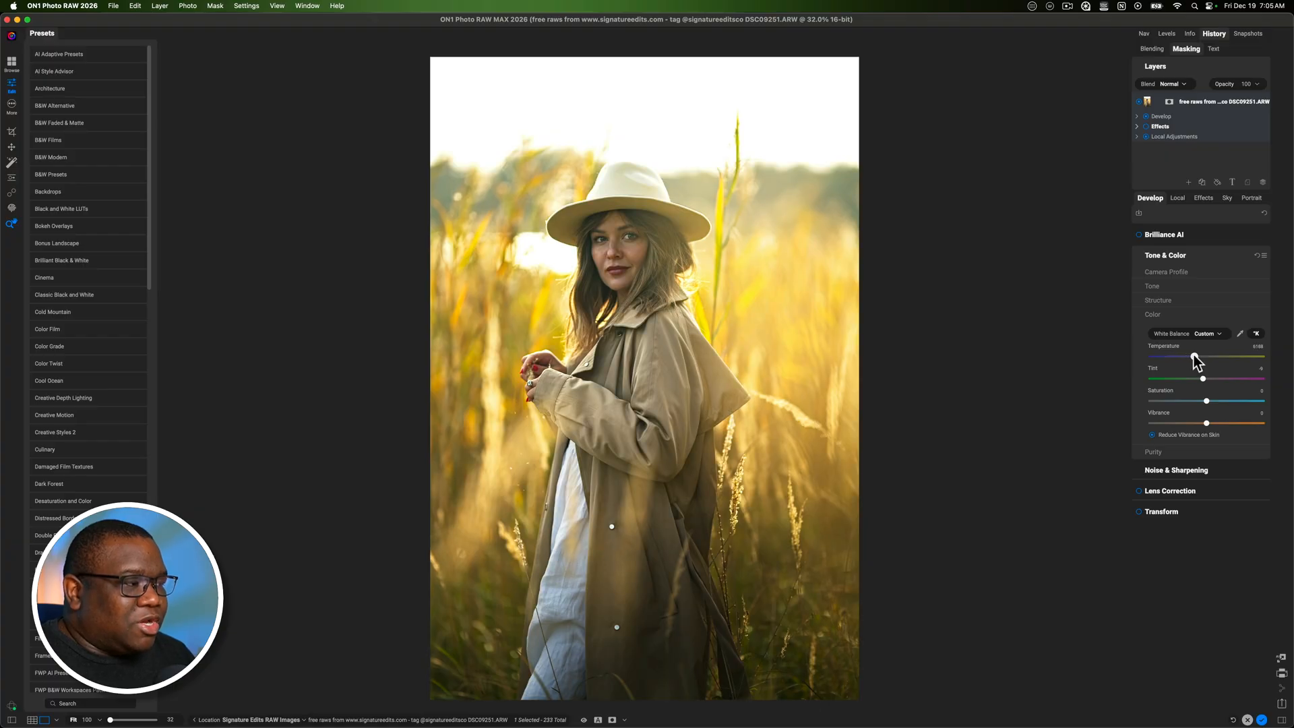
left_click_drag(1194, 357, 1191, 357)
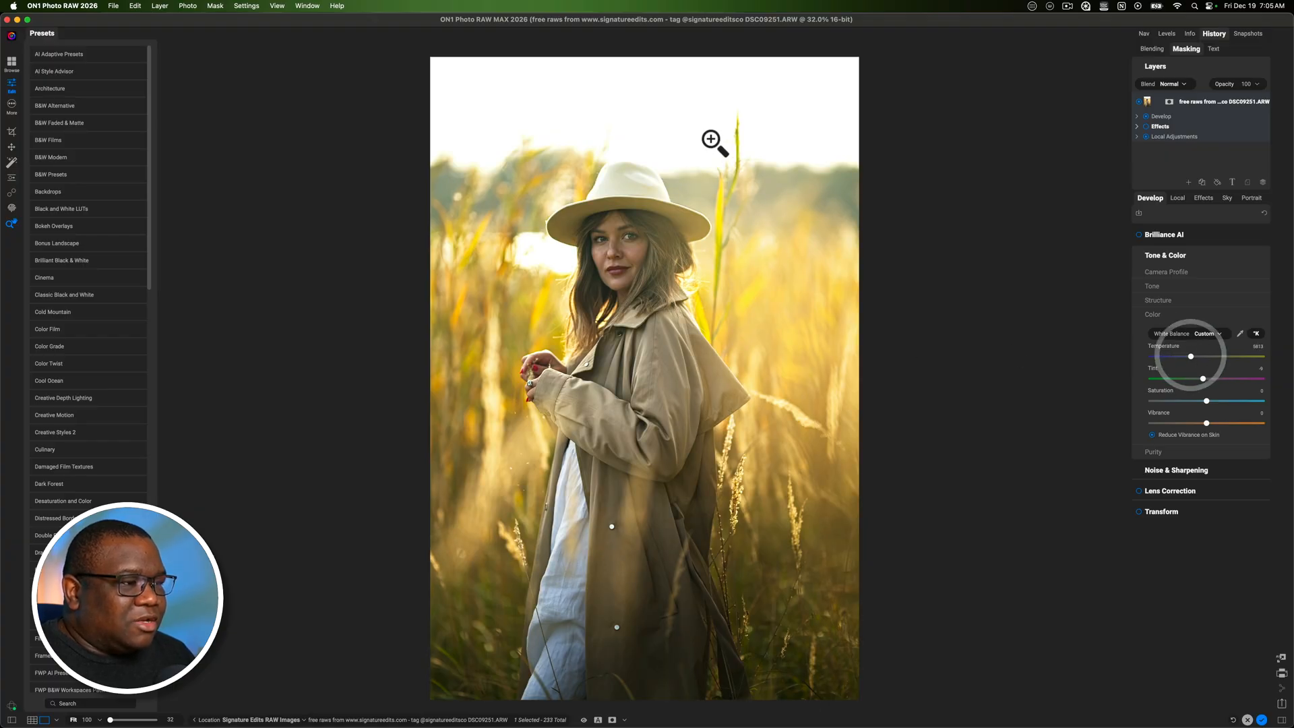
mouse_move(821, 449)
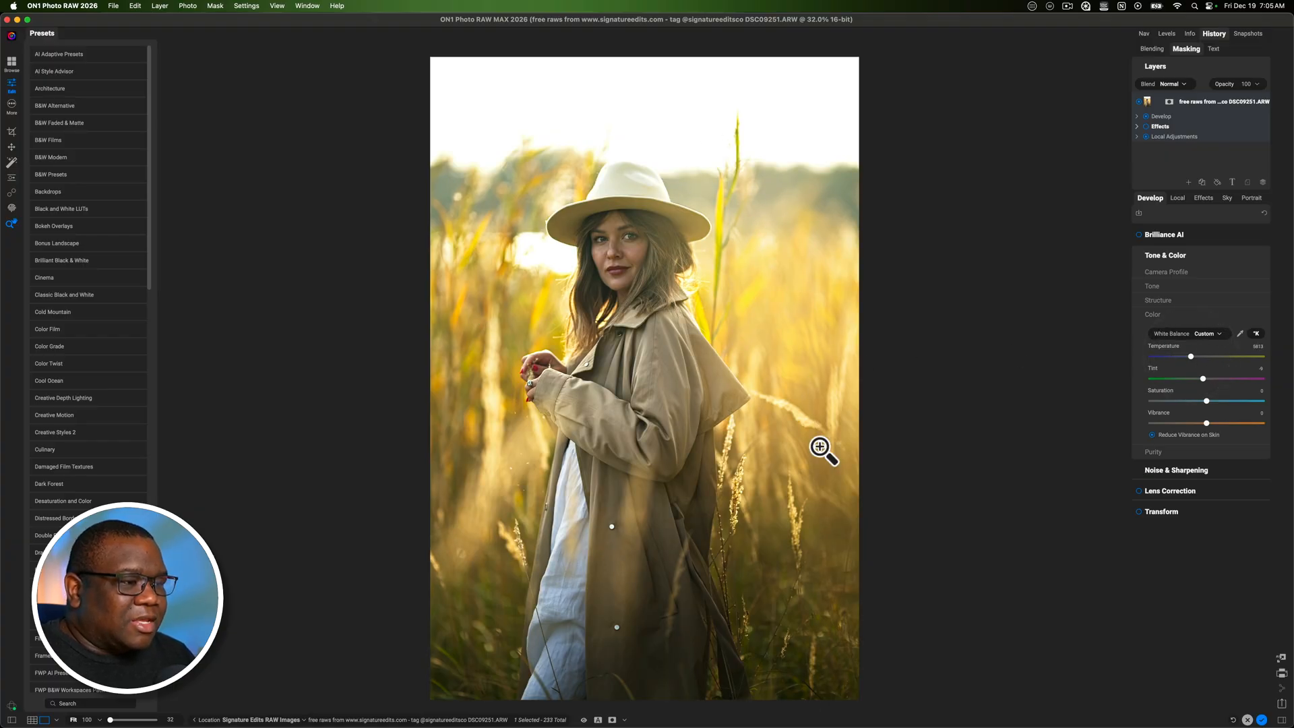
mouse_move(1062, 499)
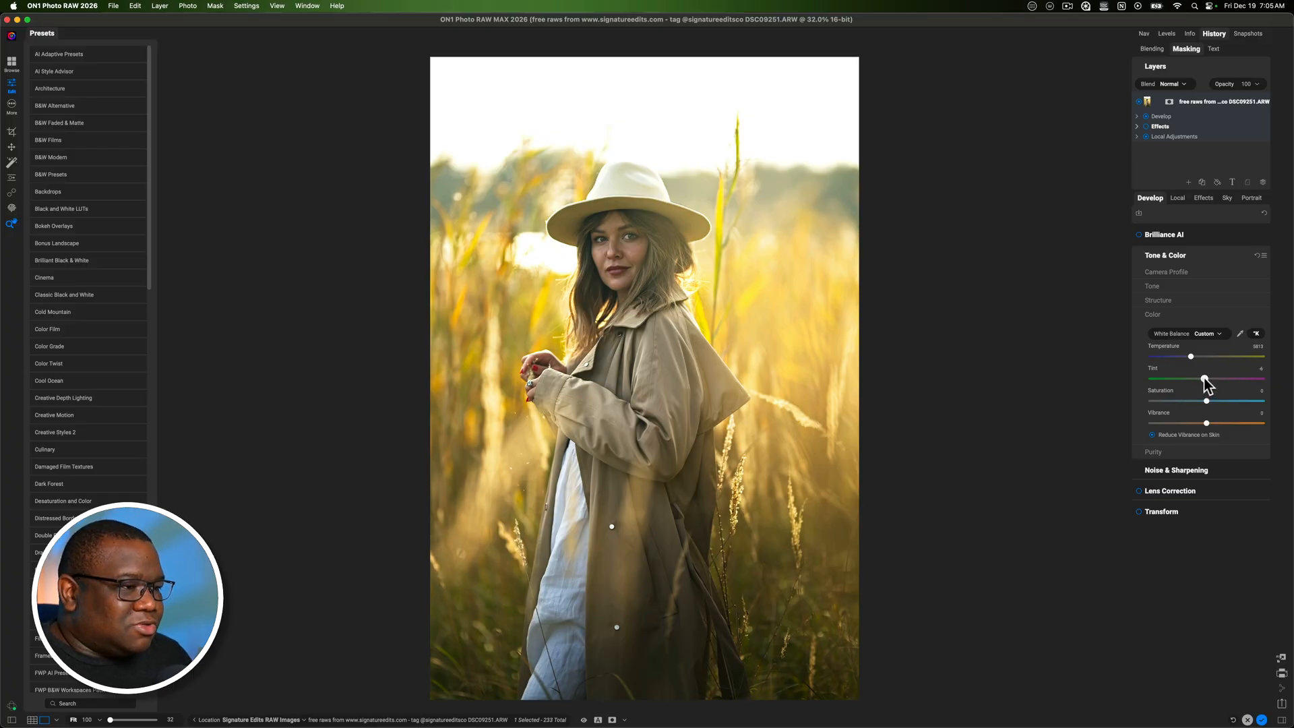
left_click_drag(1205, 380, 1206, 380)
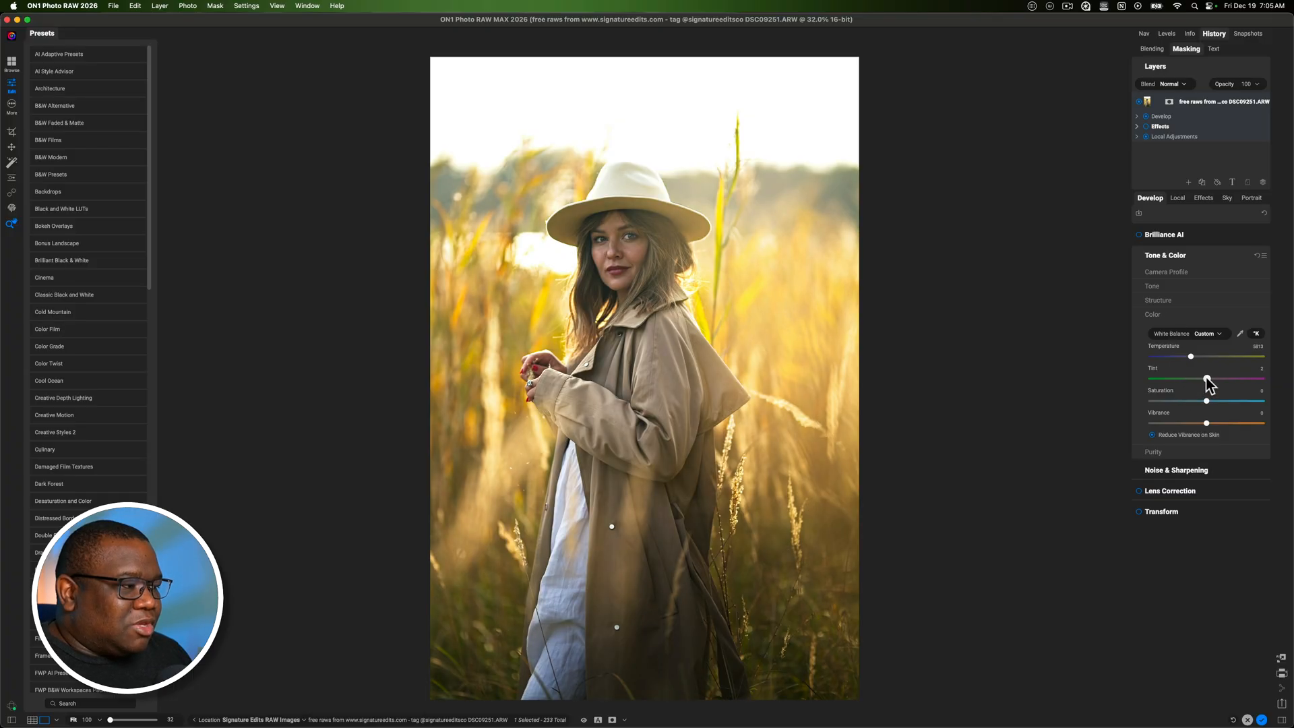
left_click_drag(1230, 380, 1234, 380)
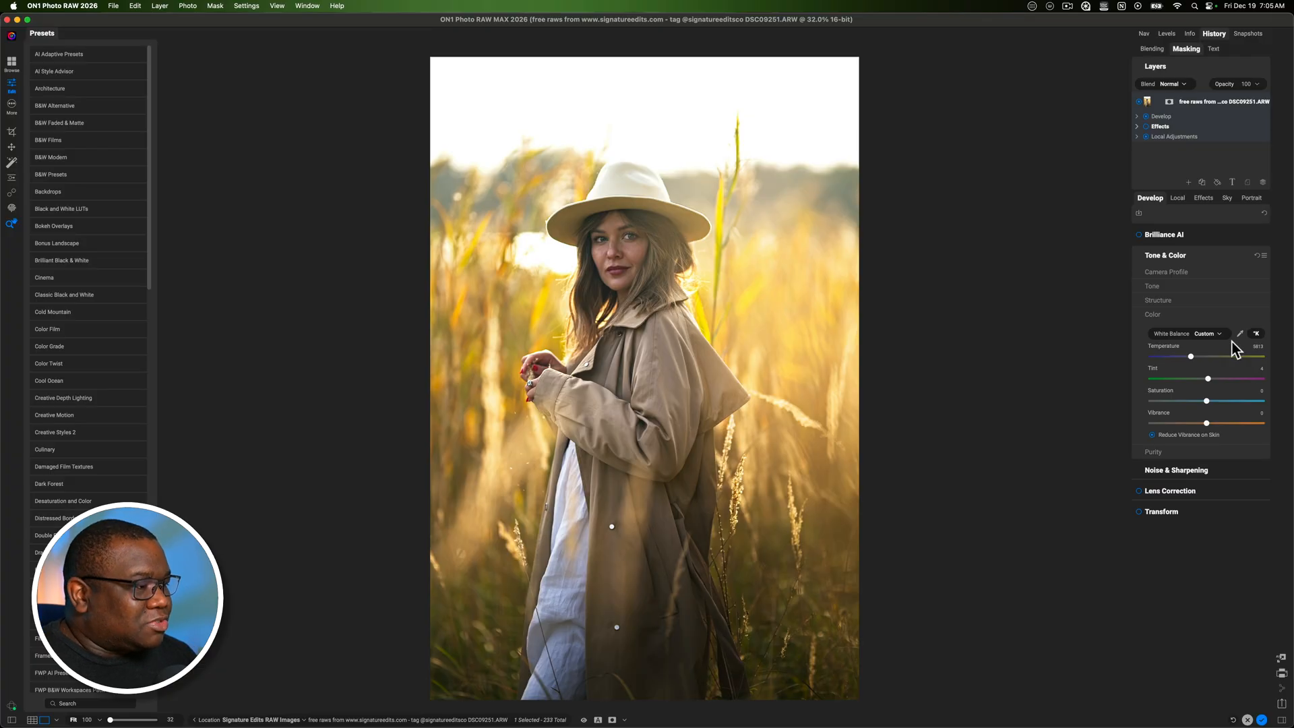
mouse_move(1206, 421)
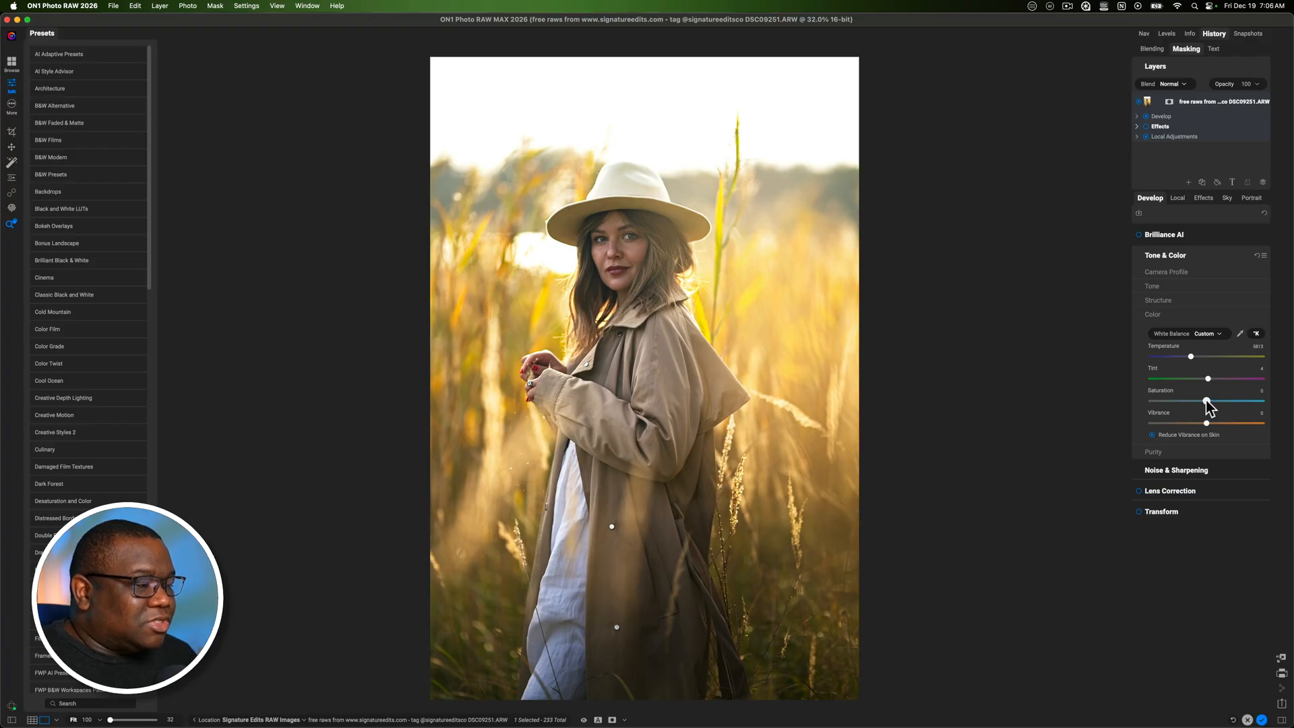
- Drop Saturation sharply, then bring it back to a moderate negative value
left_click_drag(1208, 402, 1151, 402)
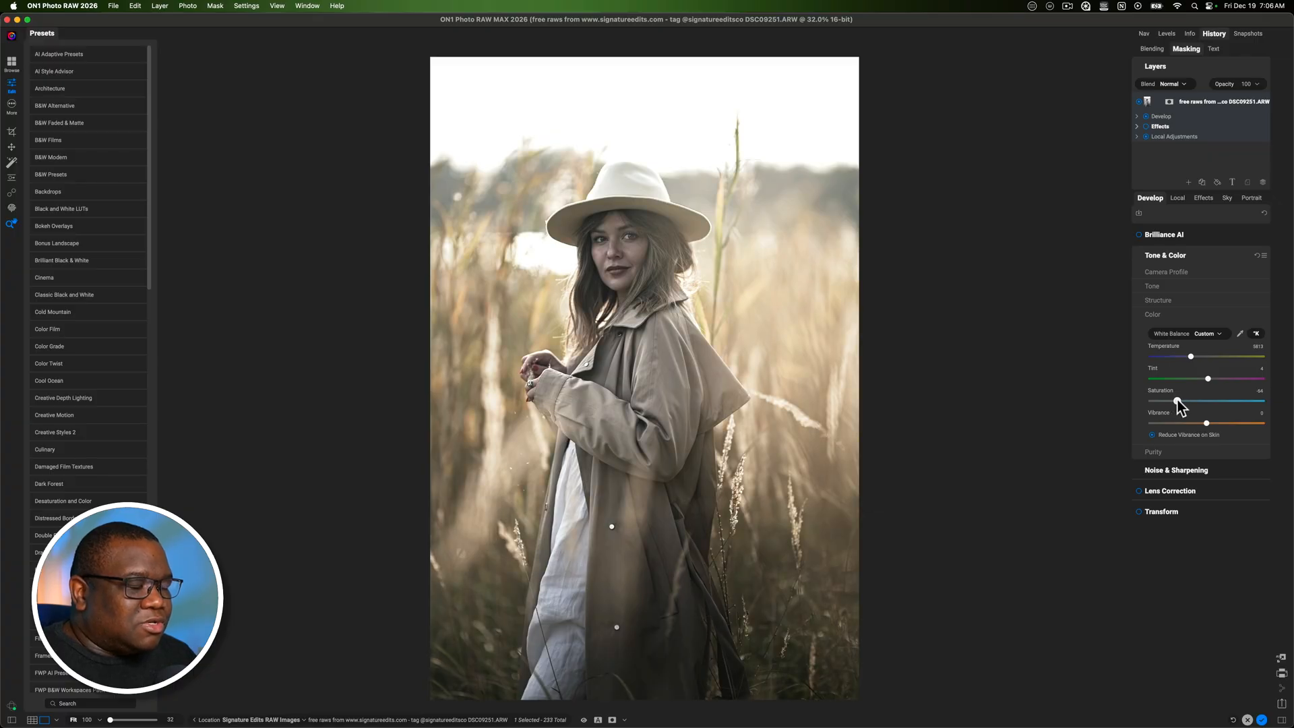
left_click_drag(1207, 401, 1184, 401)
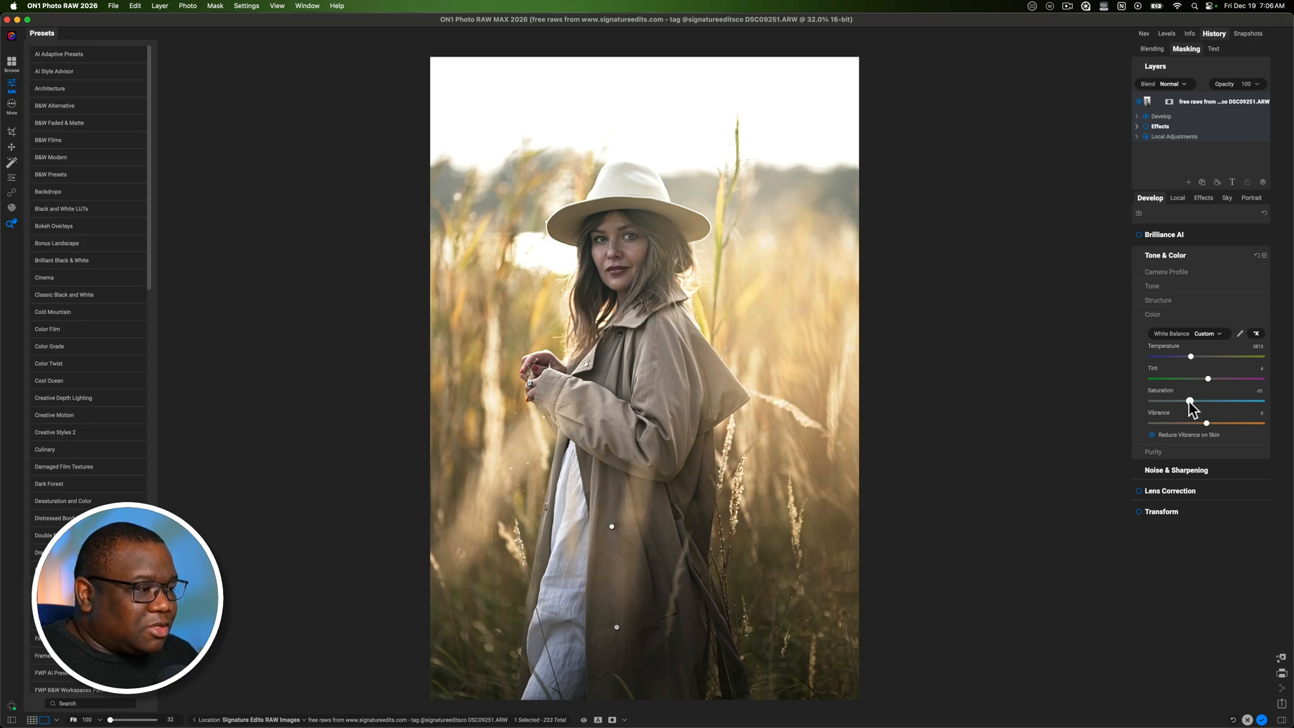
left_click_drag(1189, 390, 1191, 390)
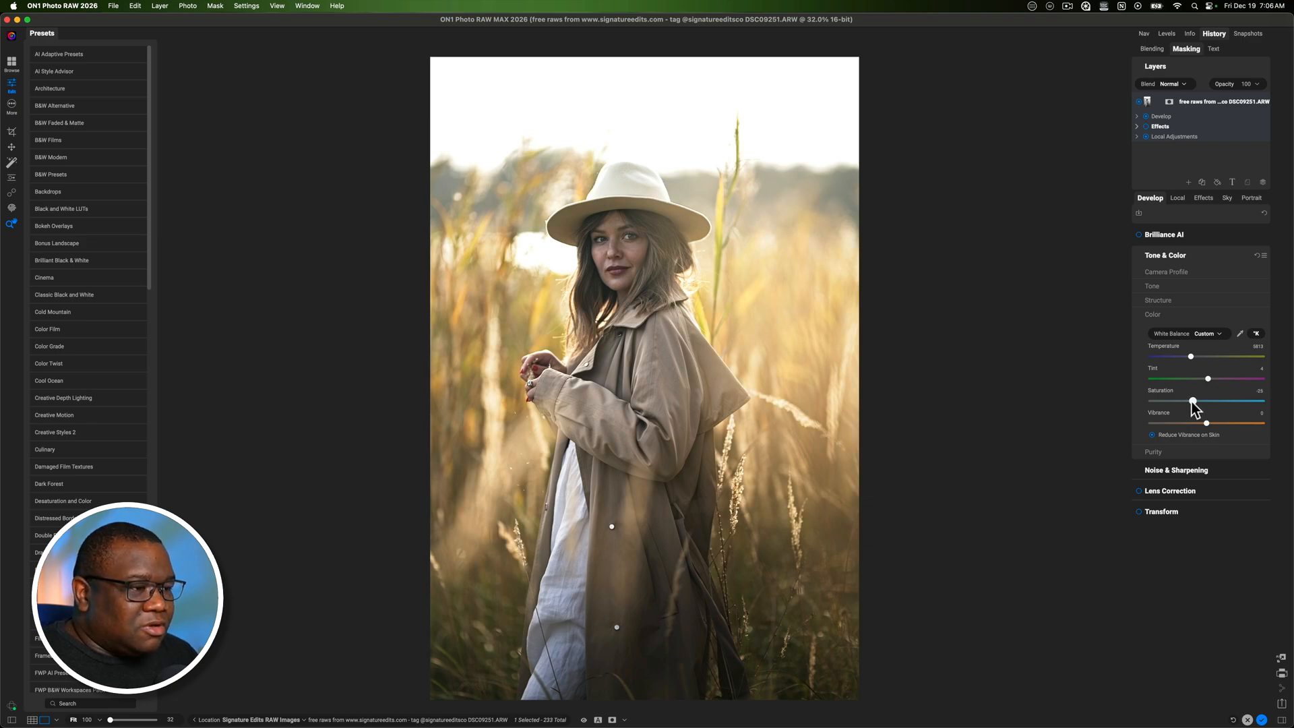
left_click_drag(1192, 401, 1197, 401)
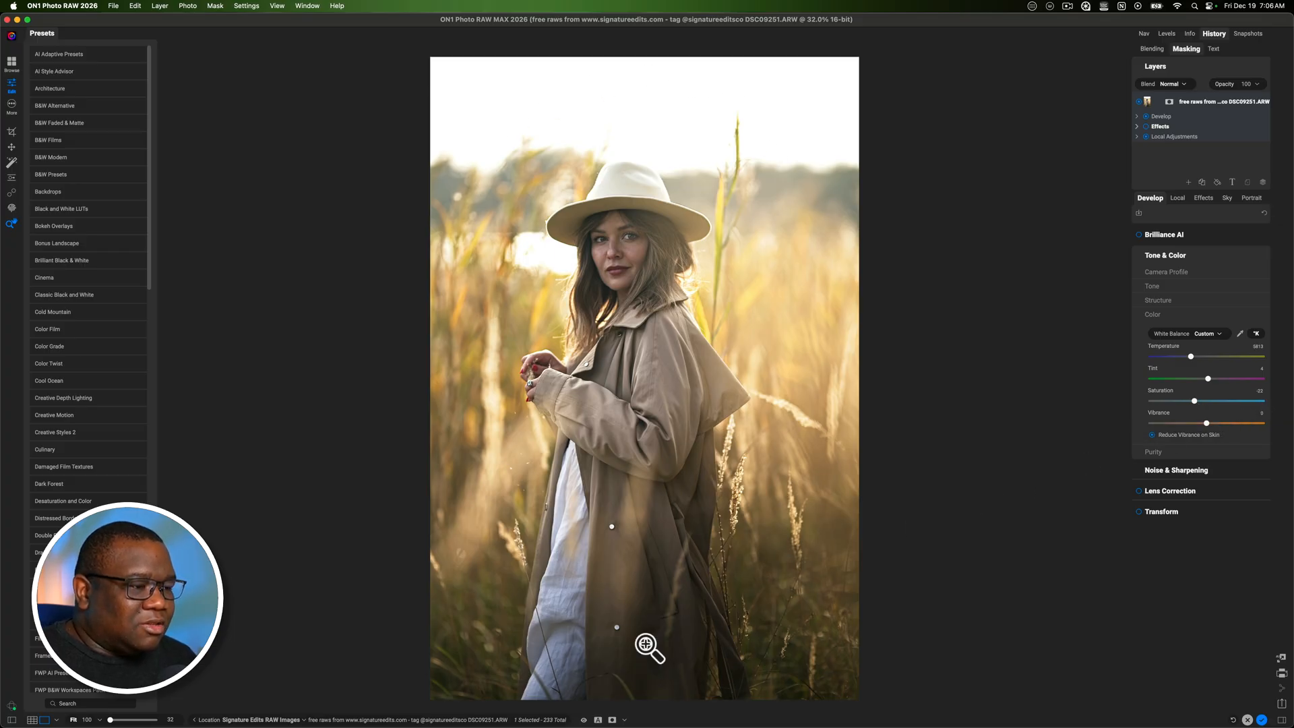
mouse_move(847, 639)
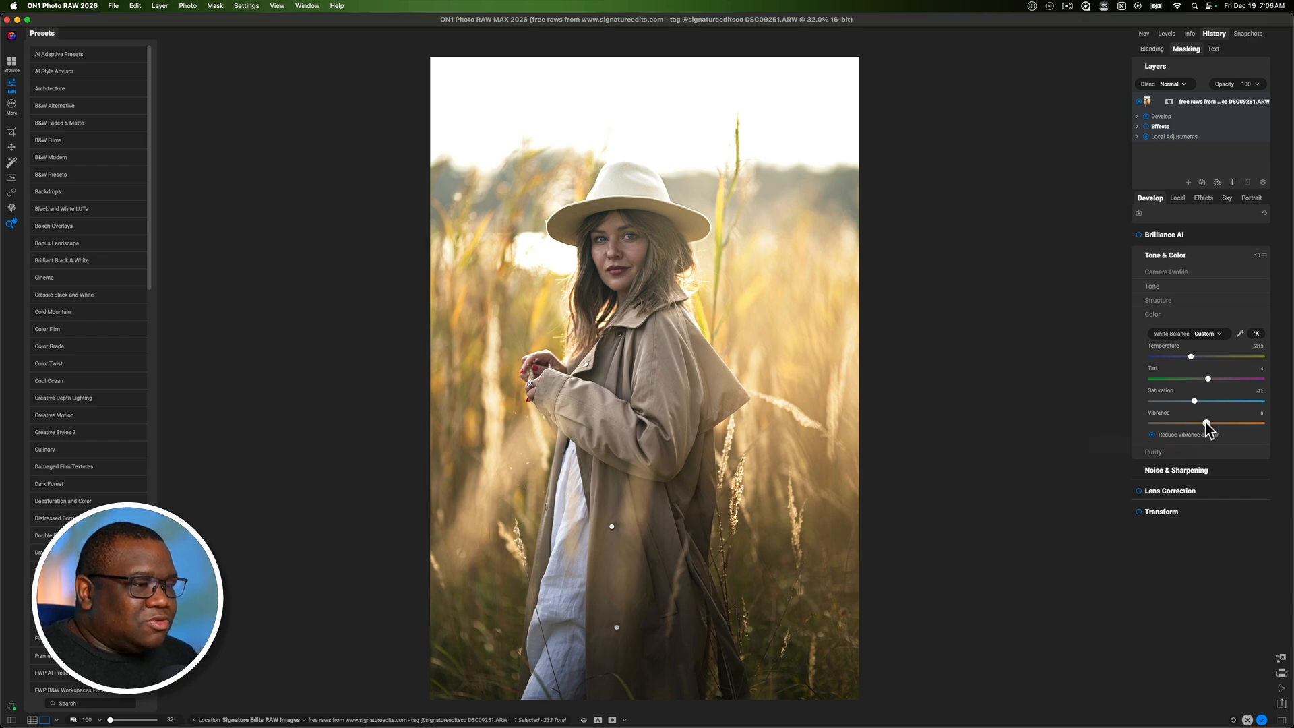
- Raise the Vibrance slider to a strong positive value
left_click_drag(1194, 423, 1222, 424)
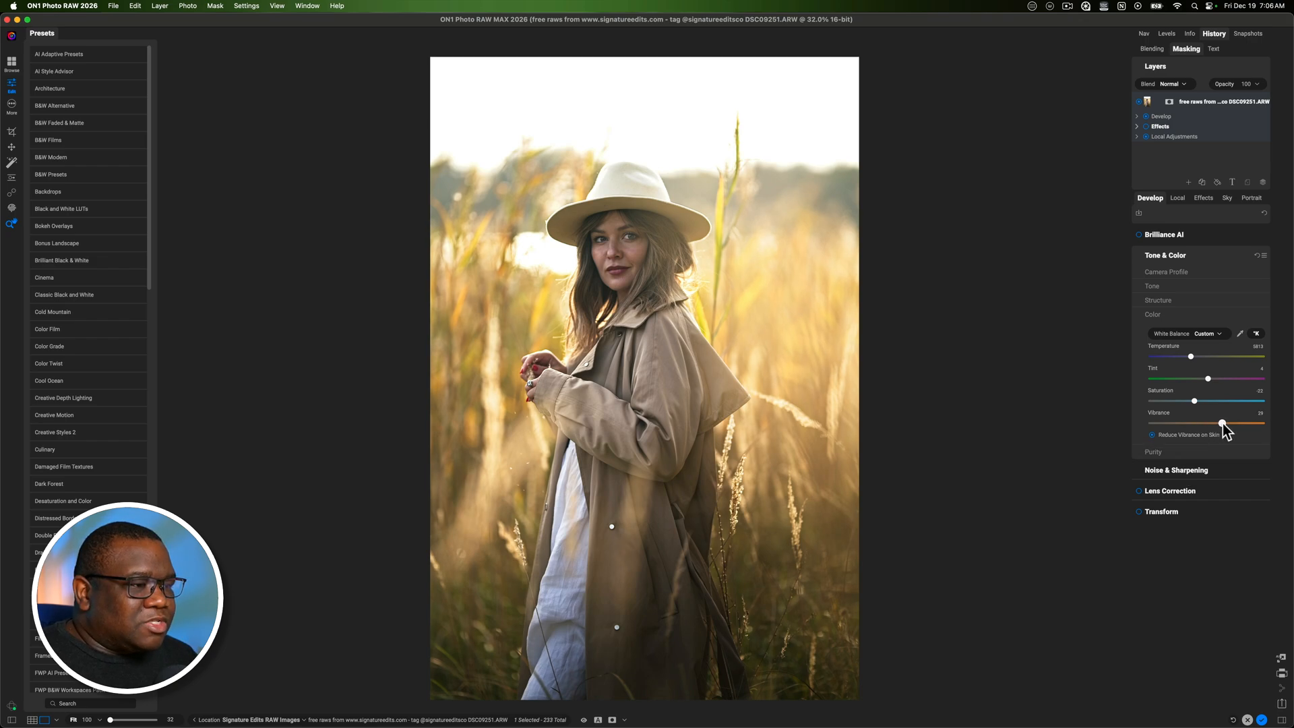
left_click_drag(1223, 423, 1228, 423)
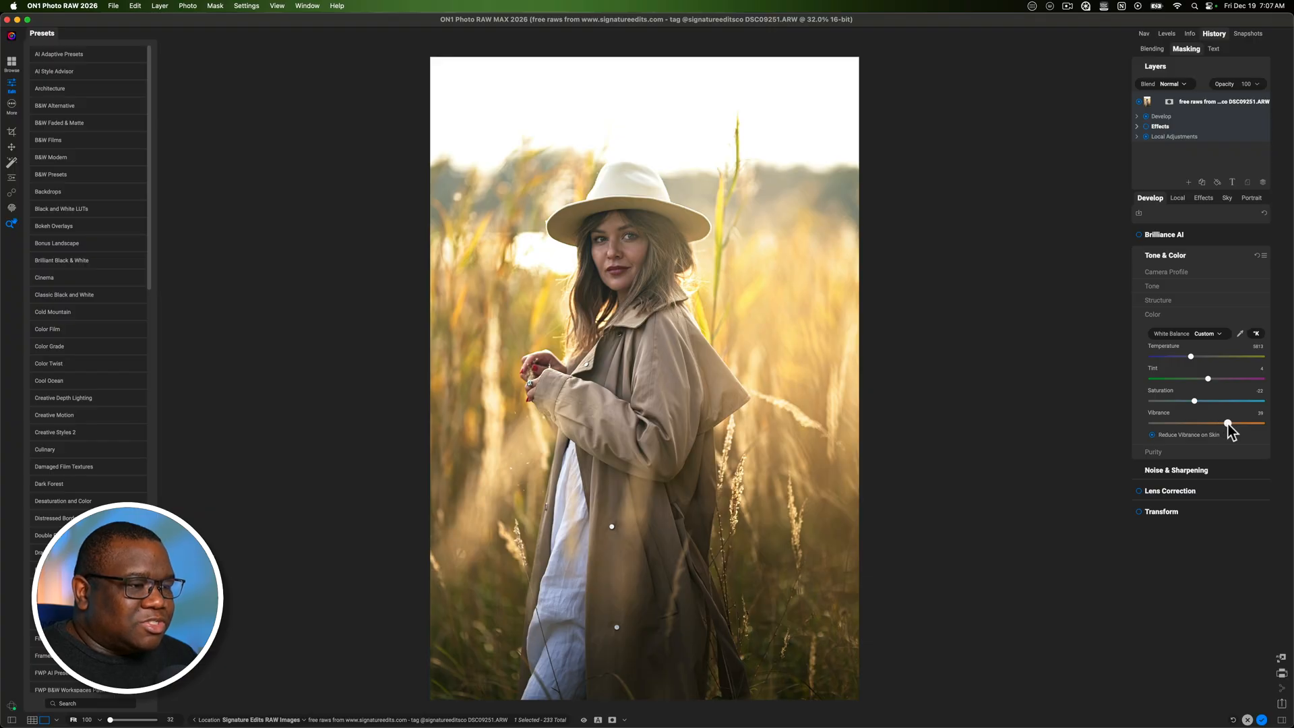
left_click_drag(1227, 424, 1231, 423)
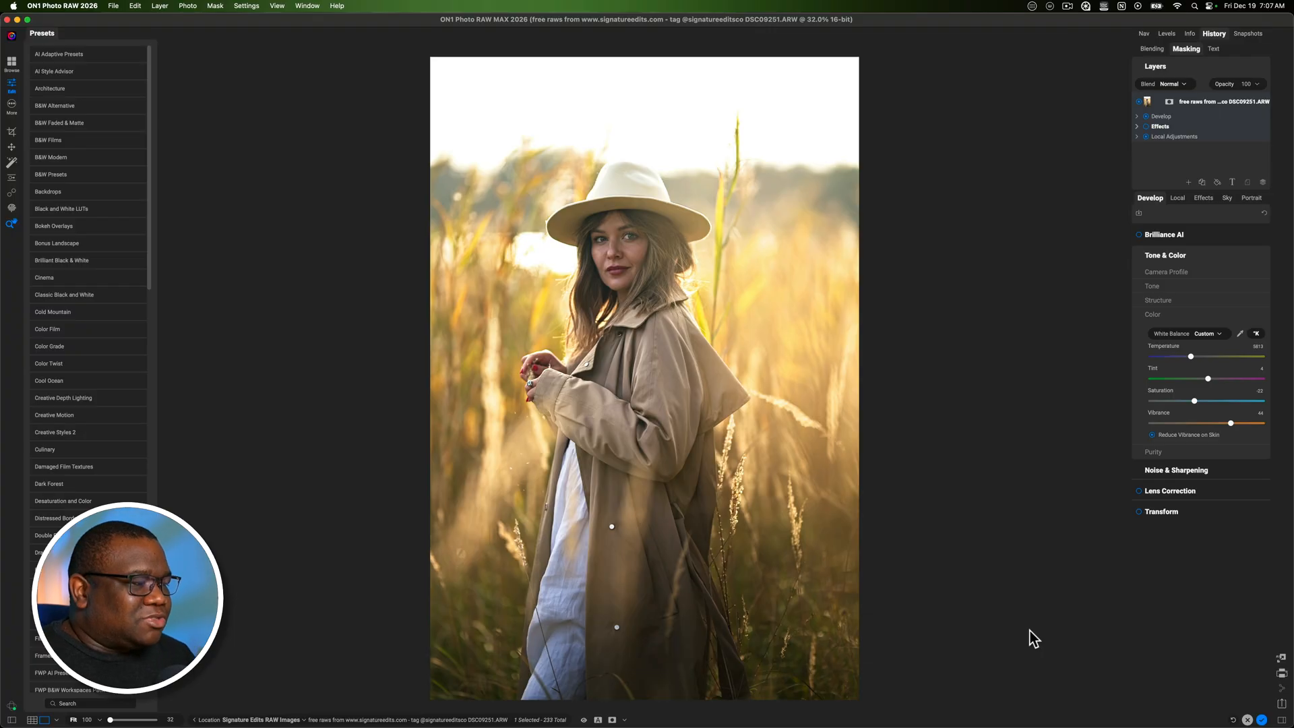
mouse_move(1018, 615)
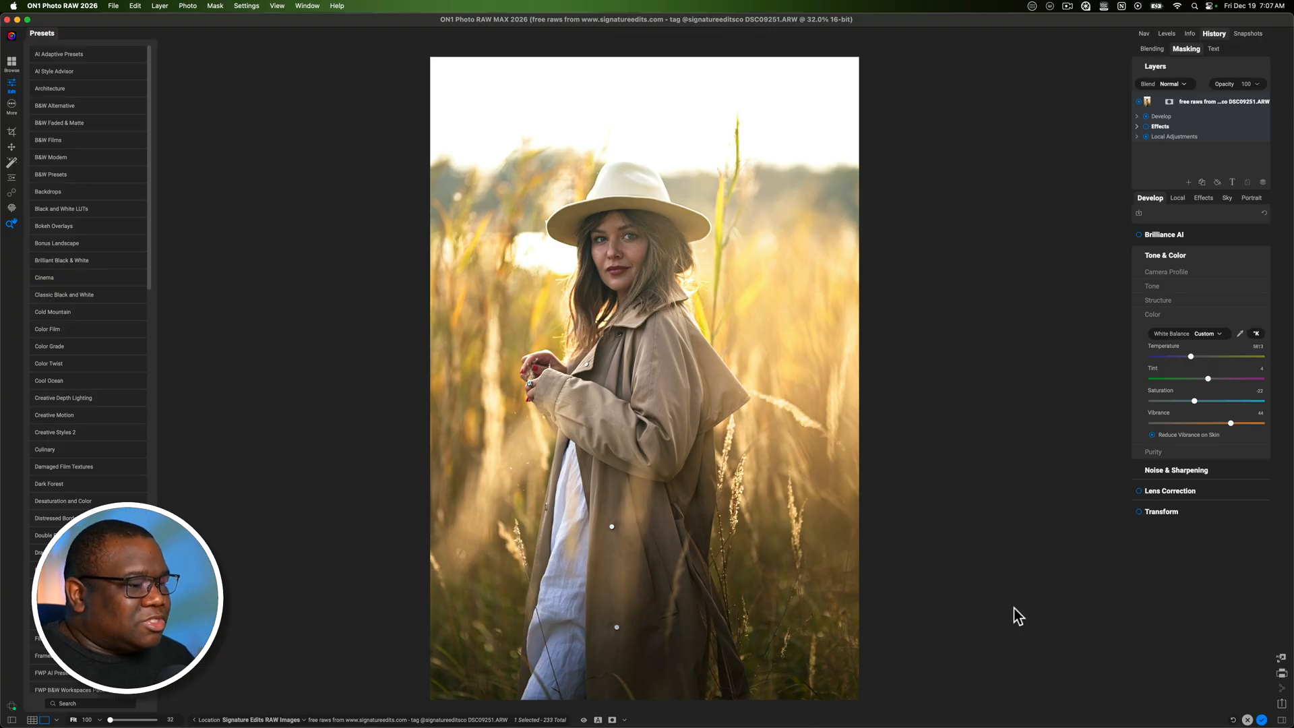
mouse_move(461, 611)
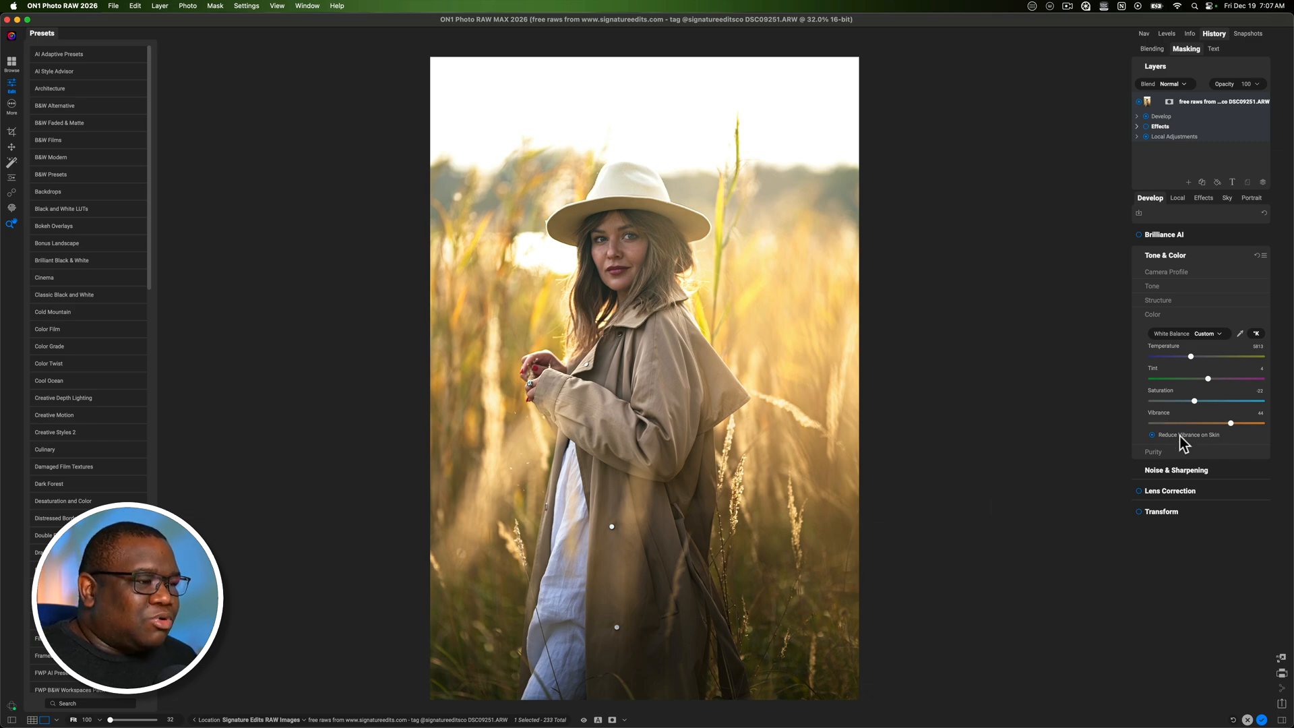
mouse_move(1180, 444)
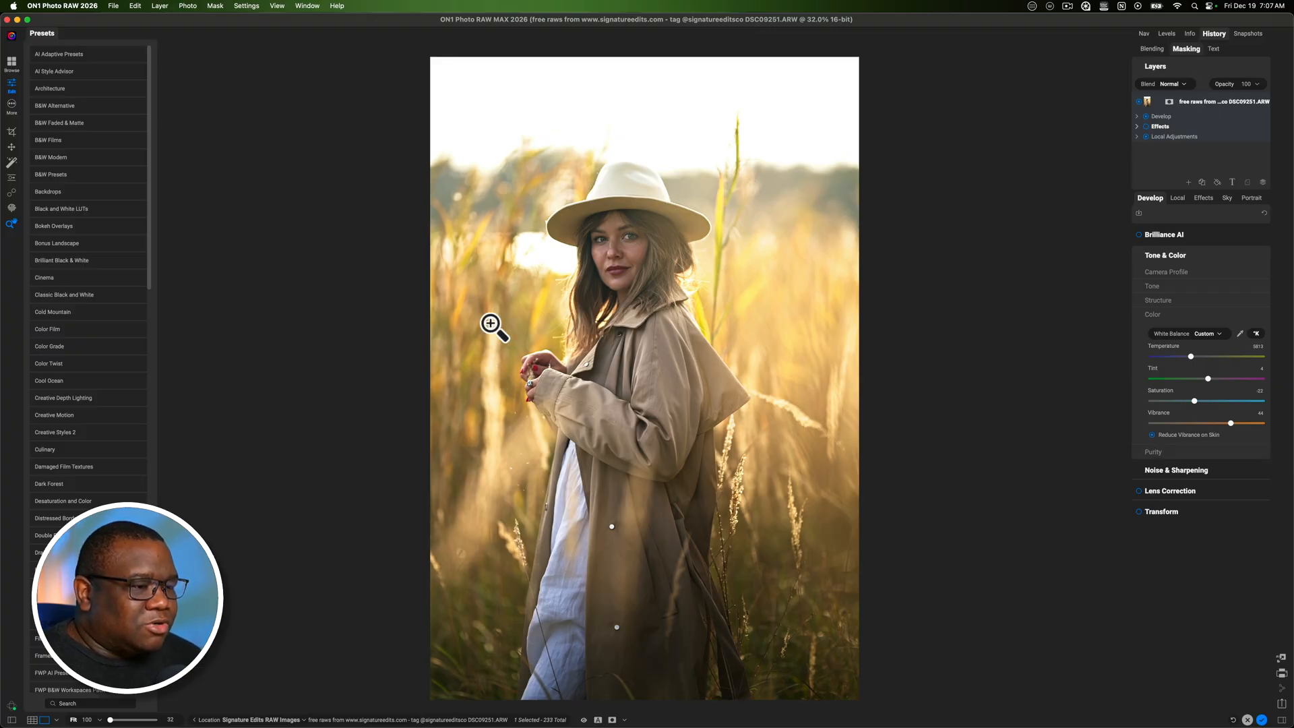
mouse_move(758, 473)
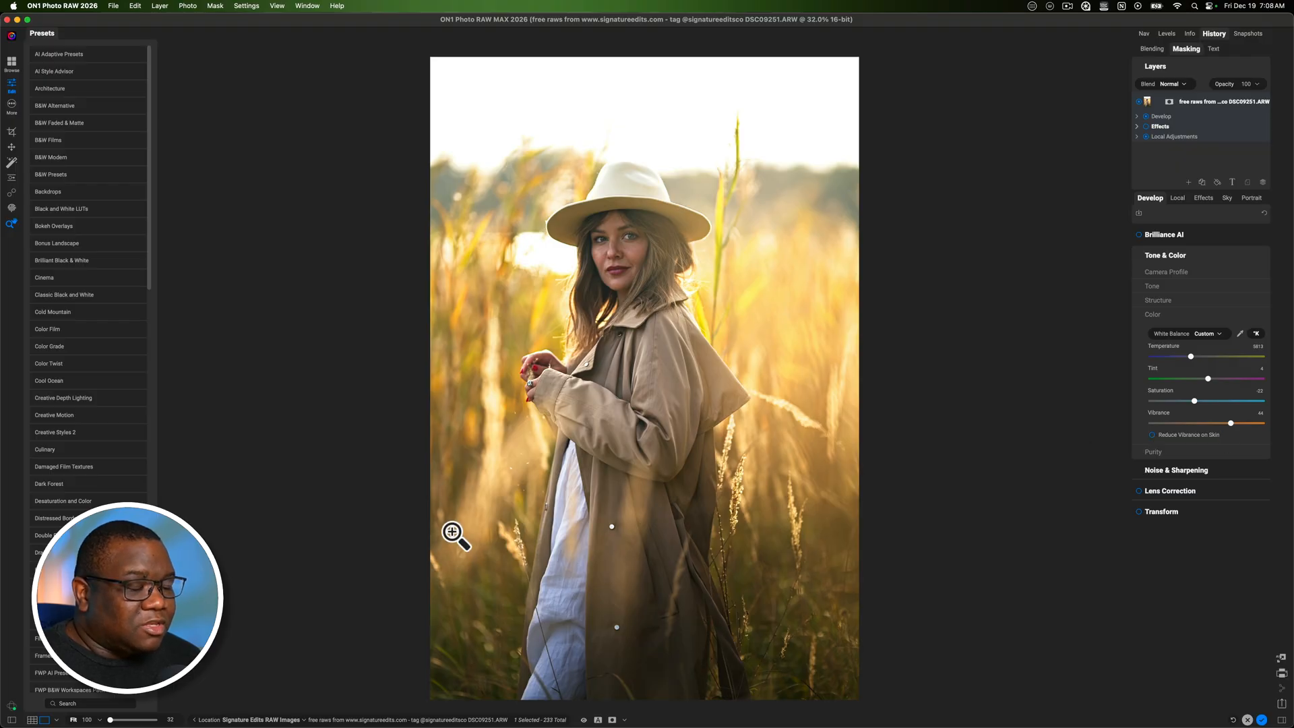
mouse_move(580, 407)
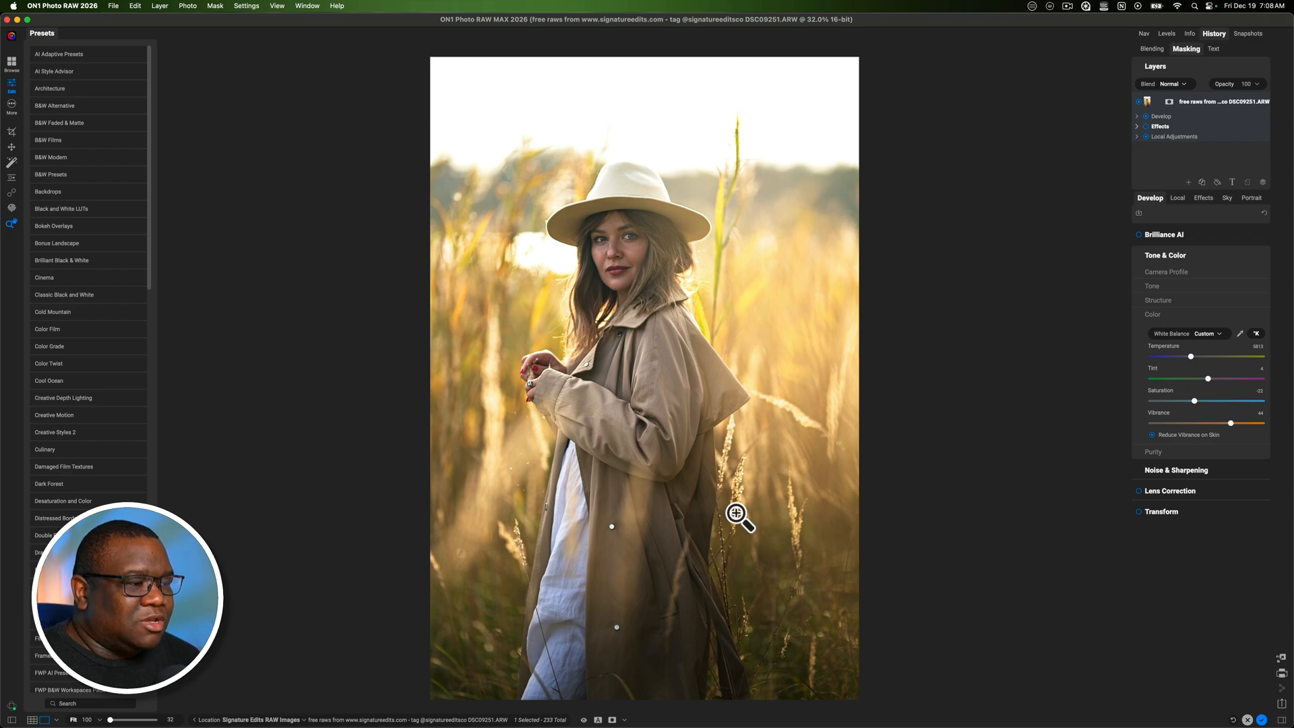
mouse_move(830, 600)
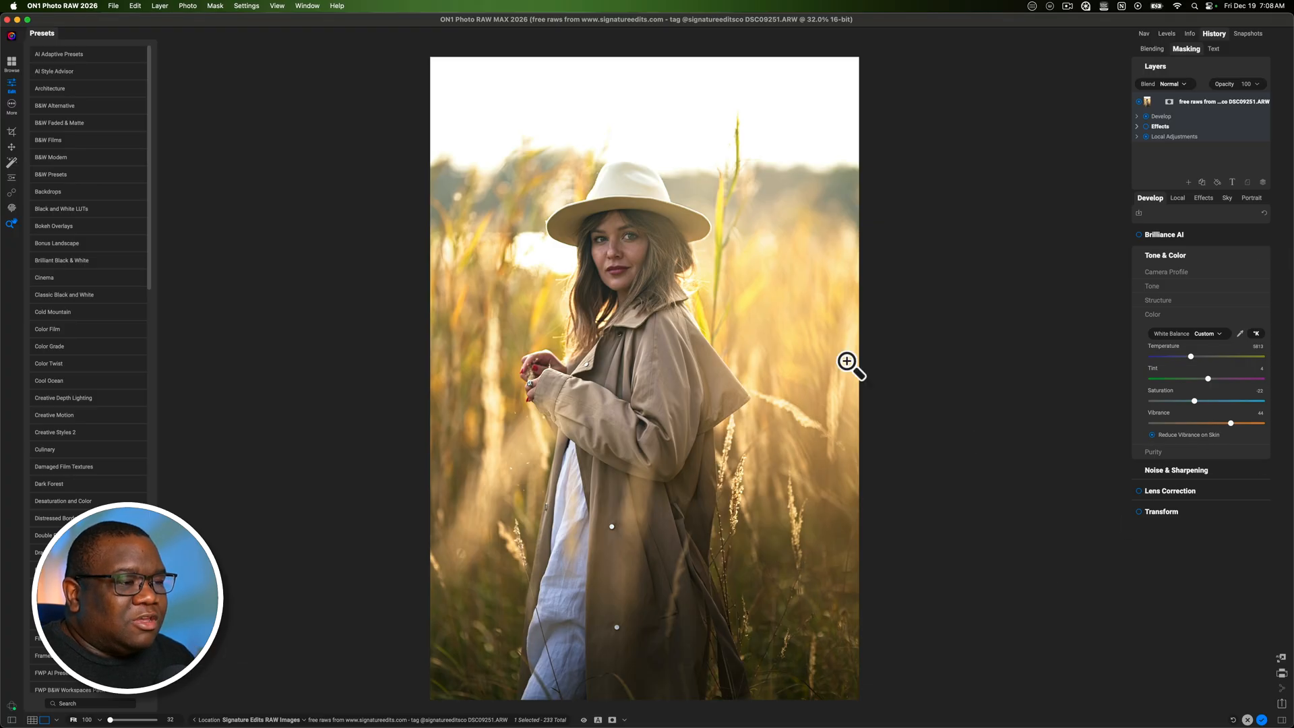
mouse_move(828, 447)
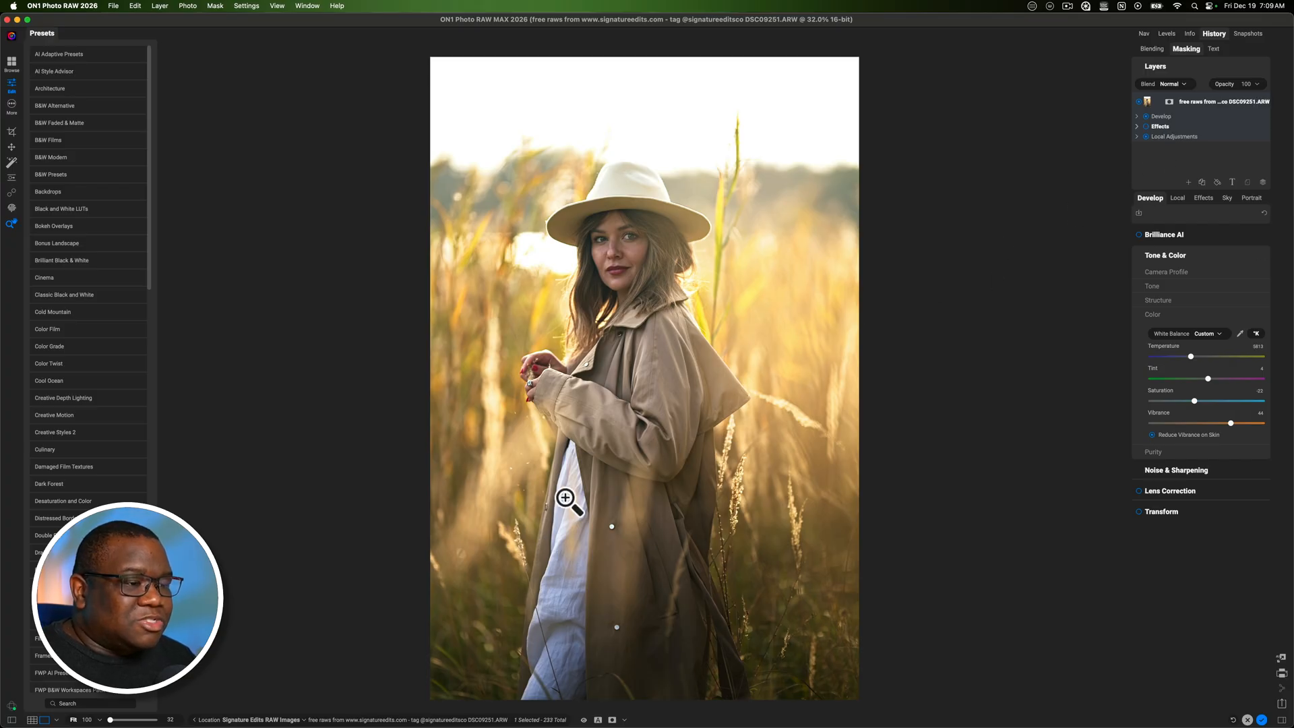
mouse_move(691, 501)
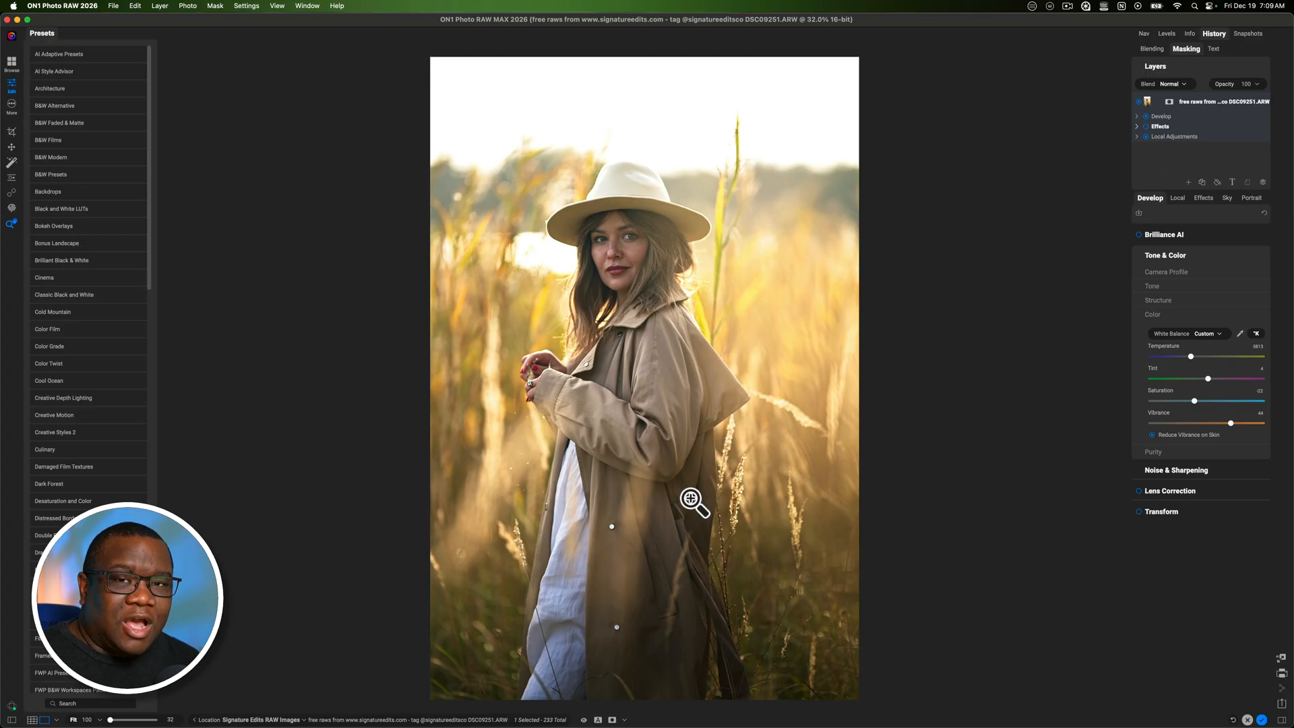